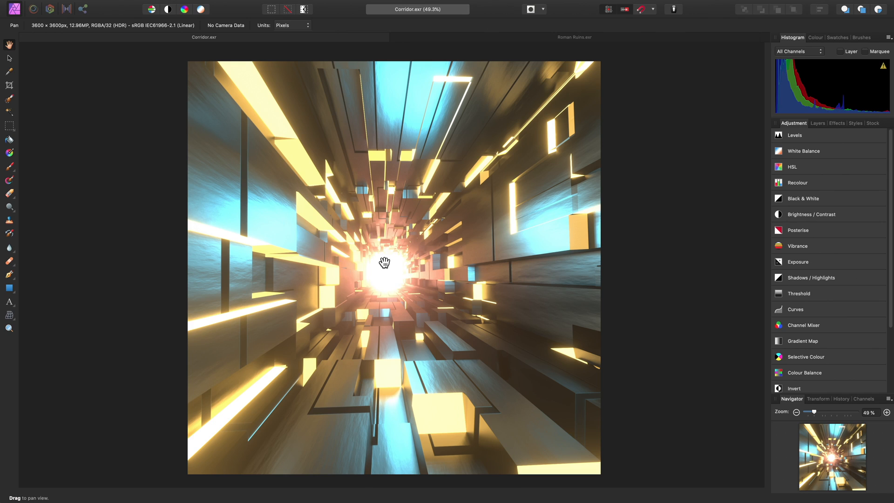
mouse_move(394, 197)
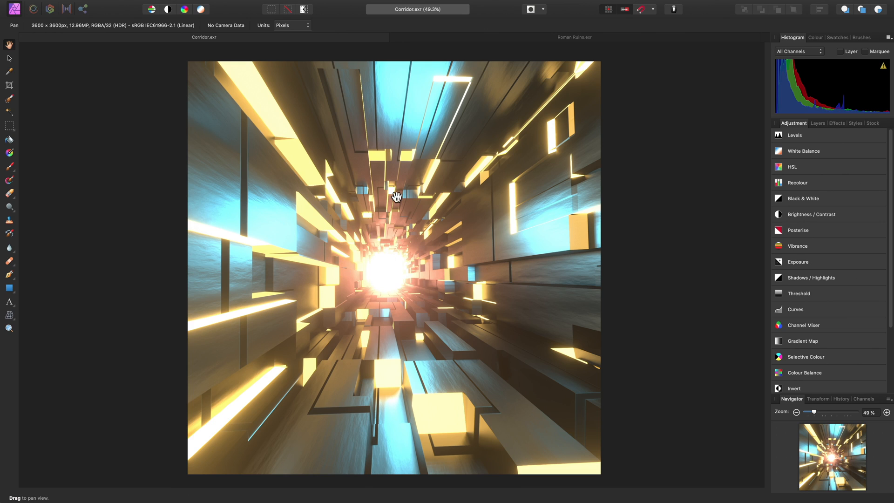
mouse_move(419, 18)
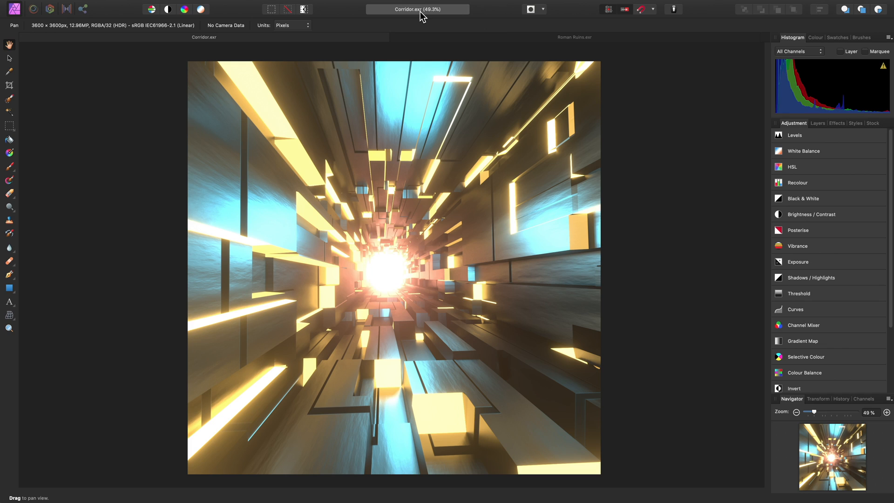
mouse_move(406, 193)
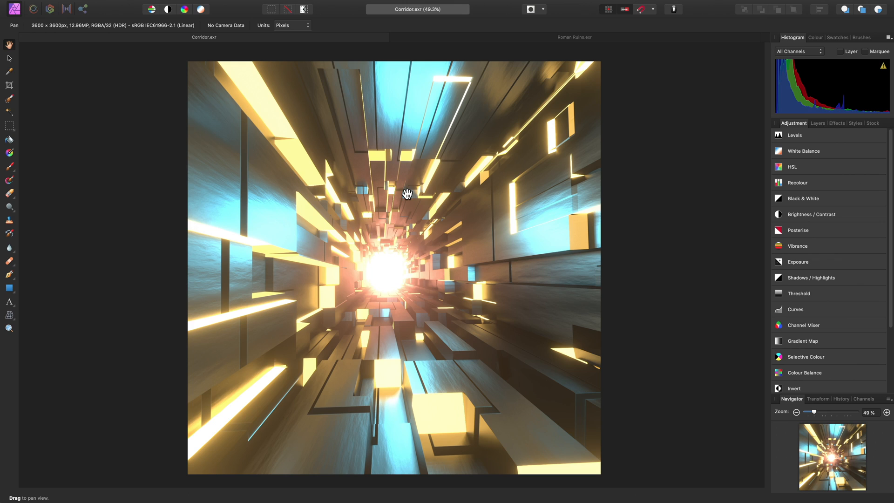
mouse_move(397, 234)
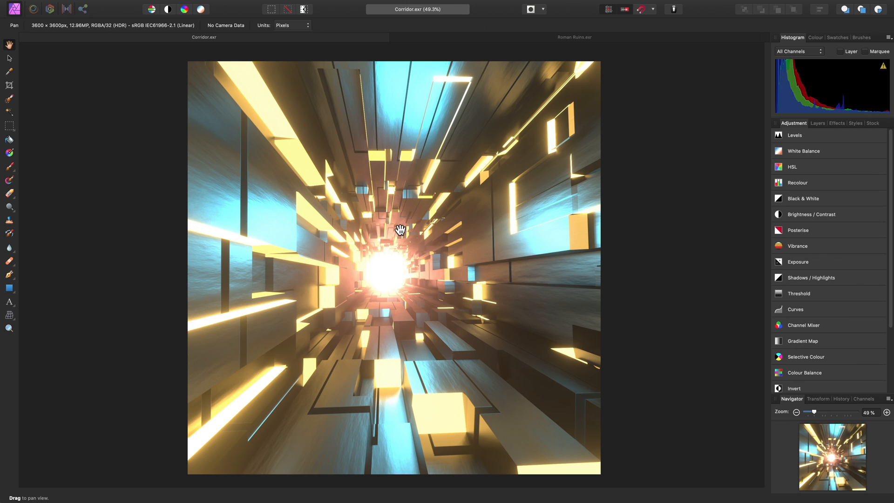
mouse_move(391, 304)
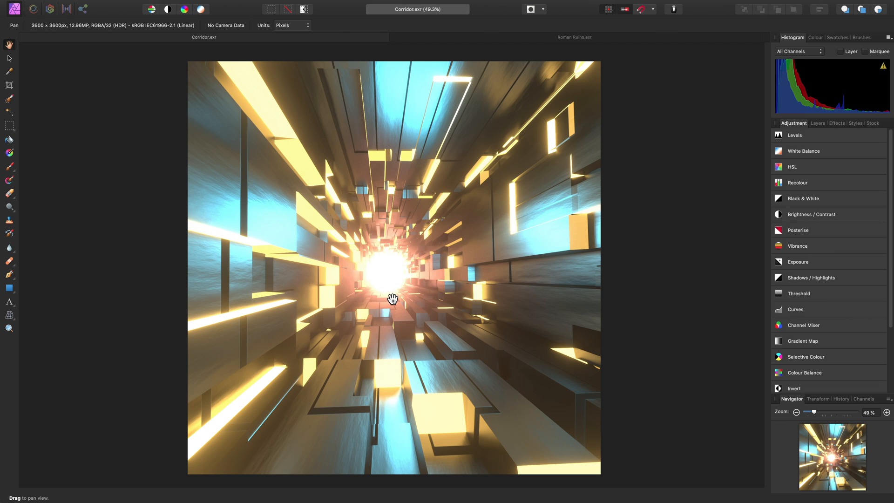
mouse_move(385, 272)
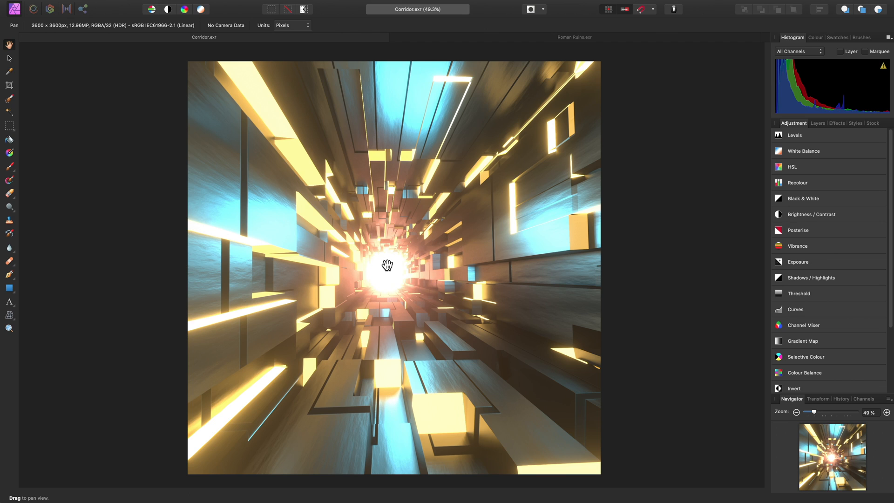
mouse_move(403, 273)
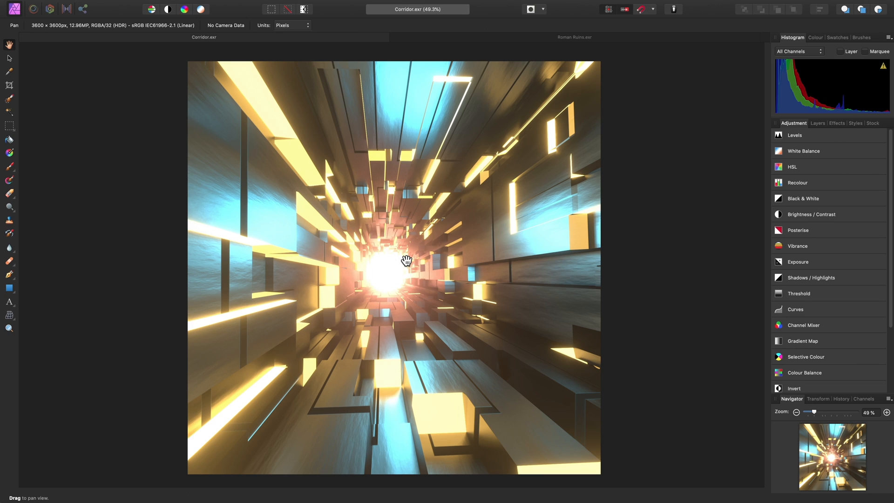
mouse_move(350, 123)
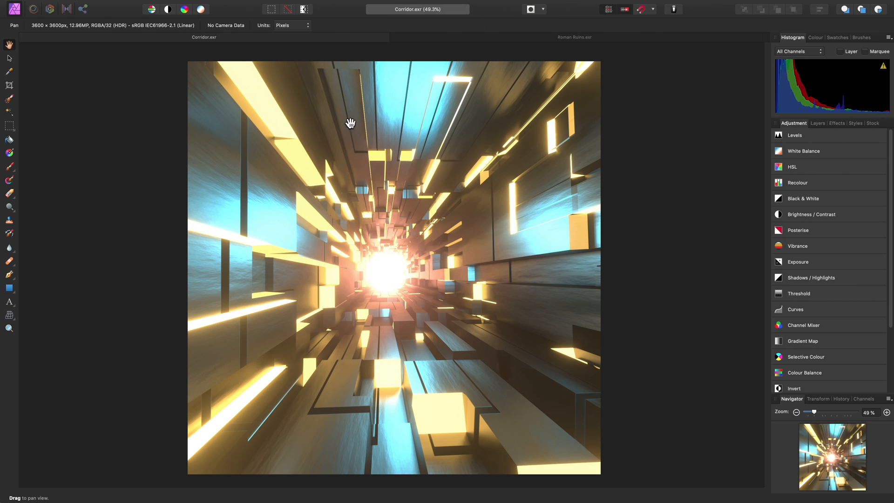
- Bring up the Layer menu's new adjustment layer options over the Corridor render
click(192, 5)
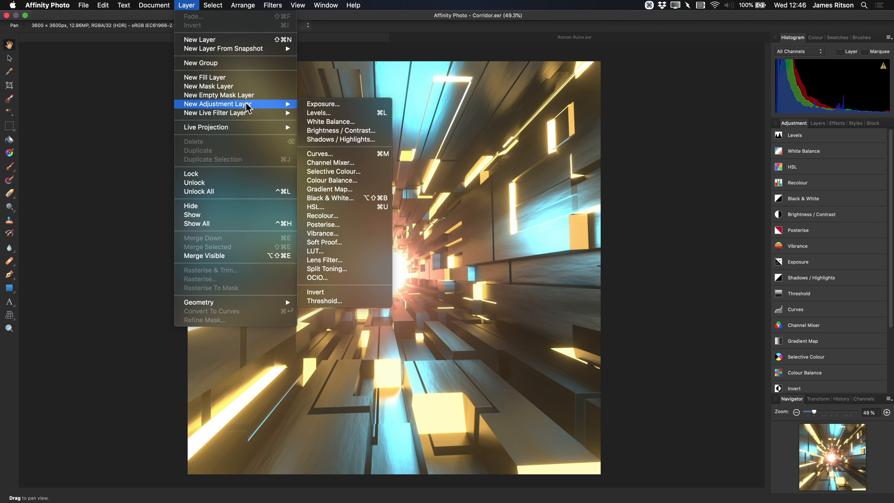
mouse_move(355, 281)
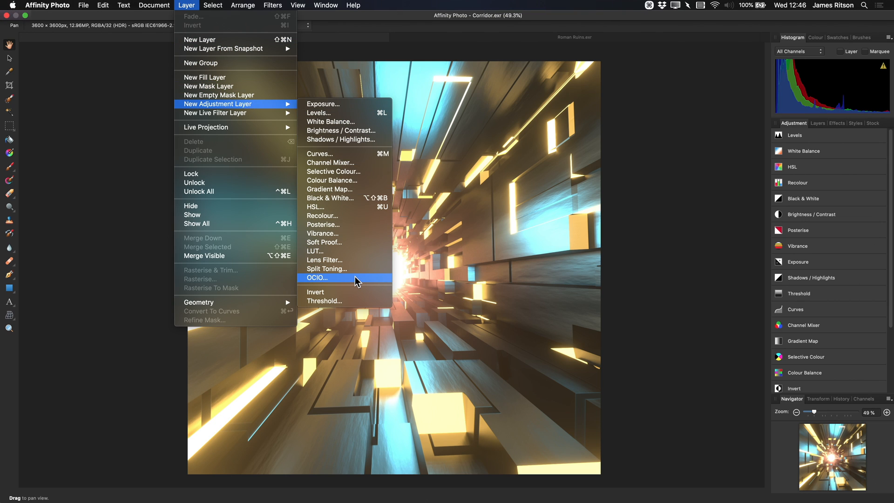
mouse_move(353, 257)
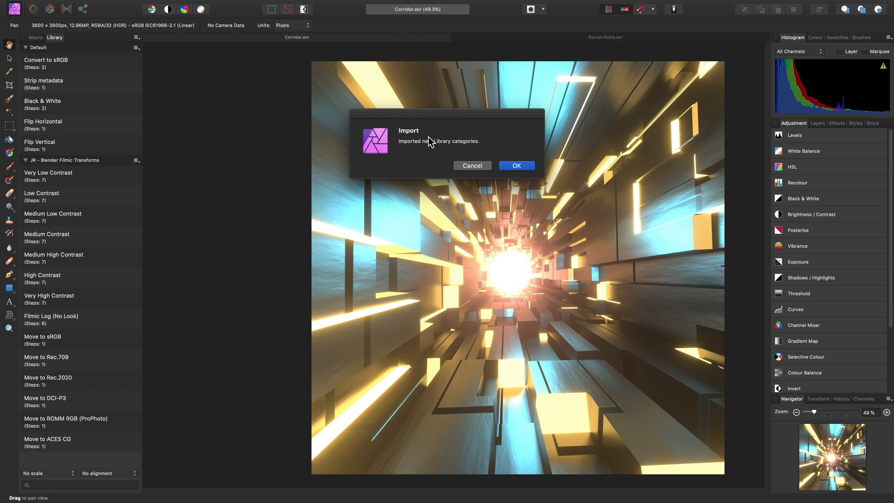
- Acknowledge the Blender Filmic Transforms import and shift the Corridor image leftward
click(516, 166)
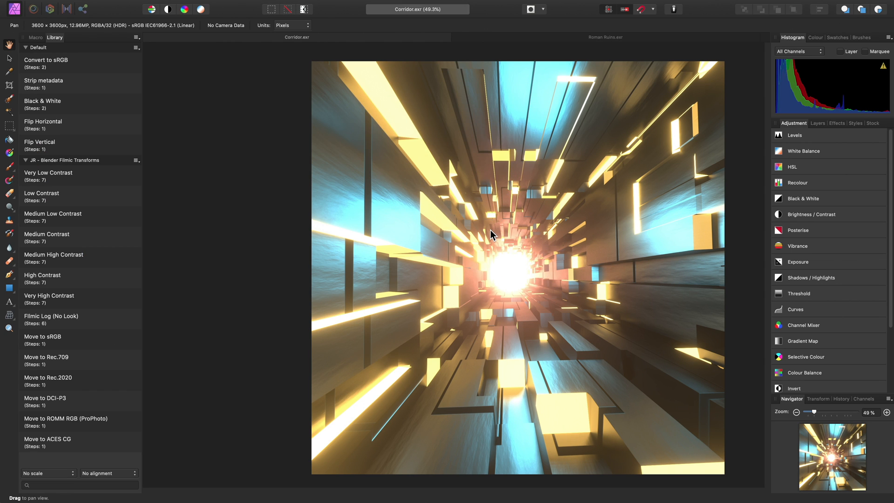
drag(493, 235, 303, 186)
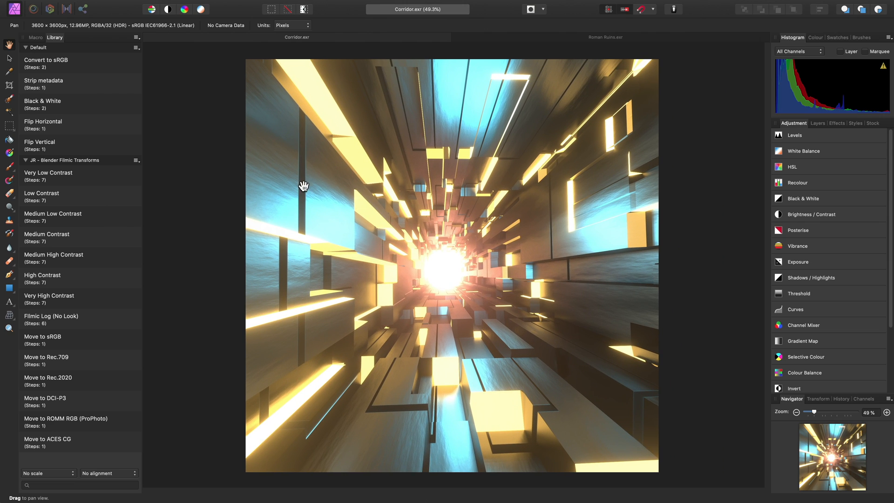
mouse_move(132, 242)
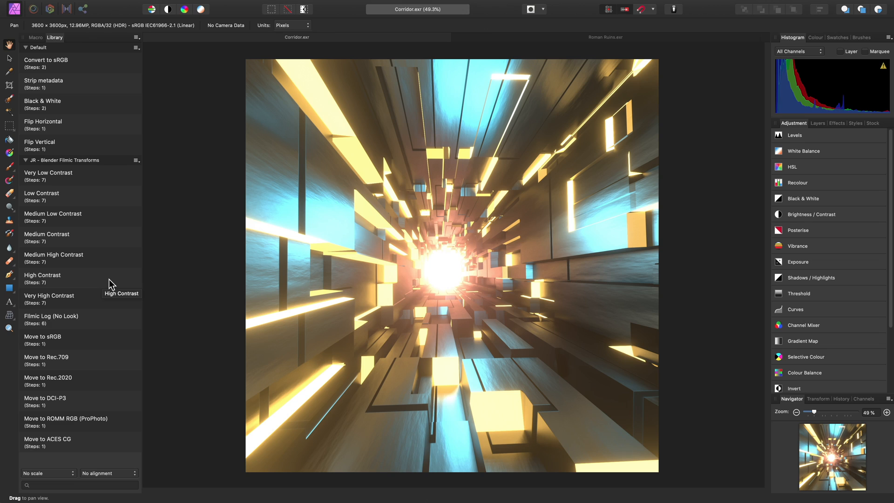
mouse_move(108, 177)
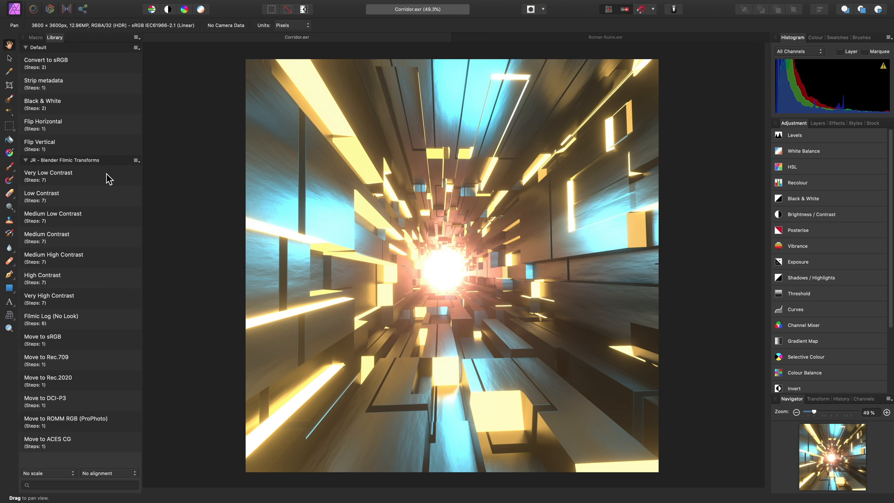
mouse_move(91, 177)
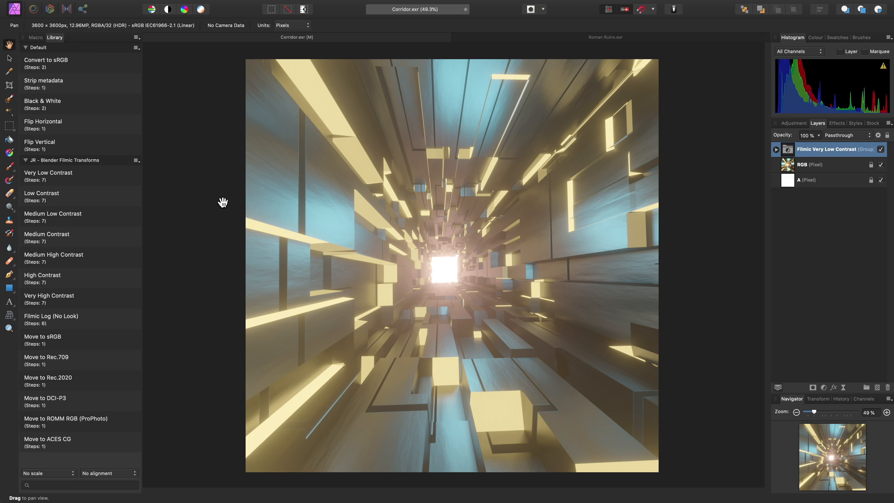
mouse_move(115, 253)
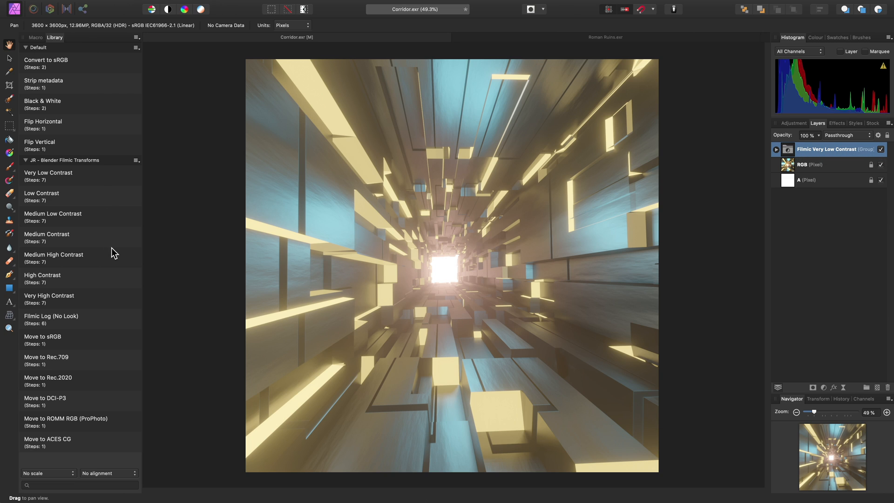
mouse_move(363, 261)
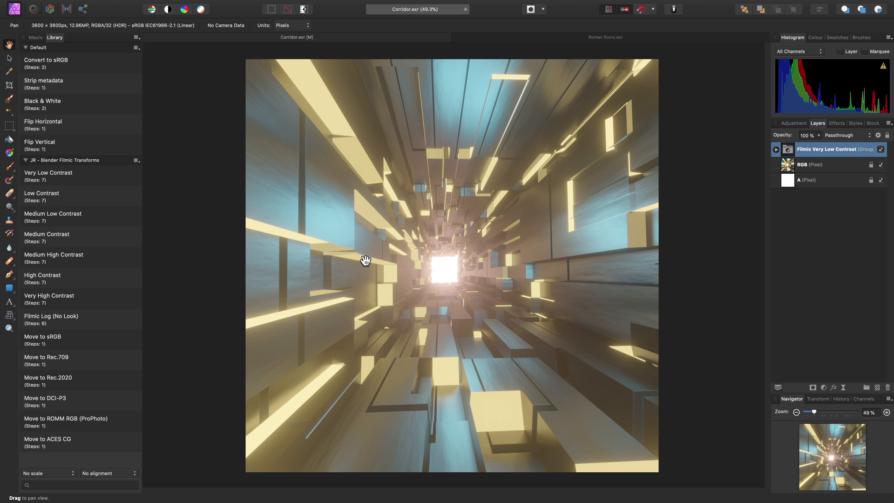
mouse_move(409, 259)
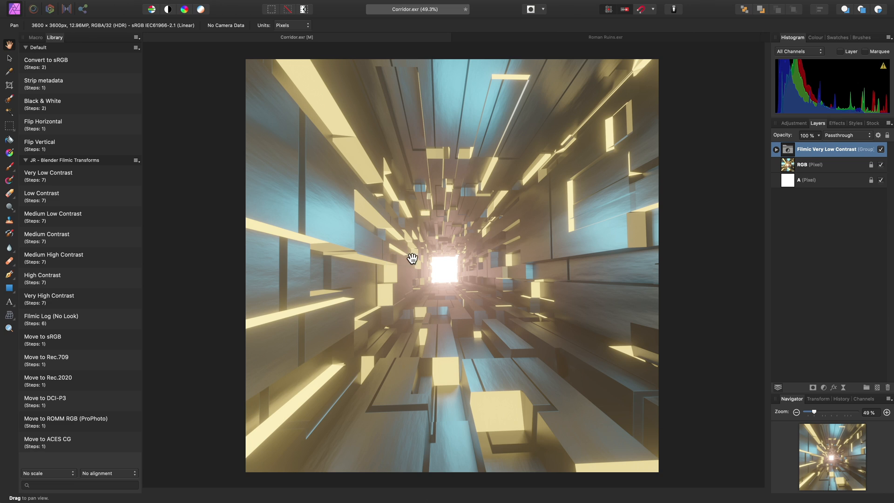
mouse_move(533, 222)
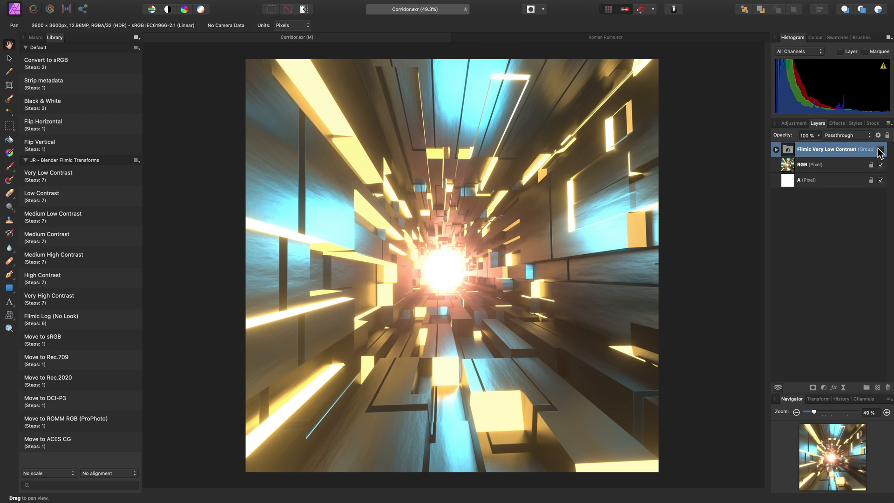
- Re-enable the Filmic Very Low Contrast group's effect on the Corridor render
click(881, 149)
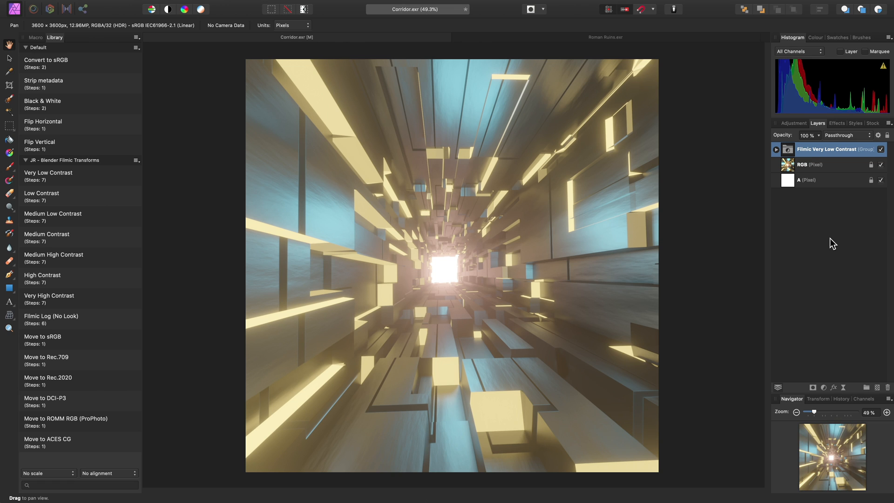
- Select Corridor (Very Low Contrast).tif in Finder and carry it over to Affinity Photo
key(Cmd+Tab)
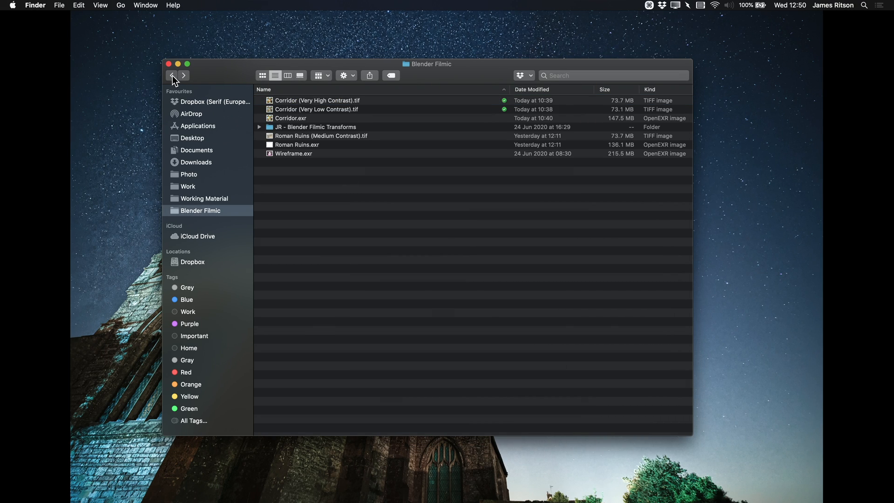
click(315, 109)
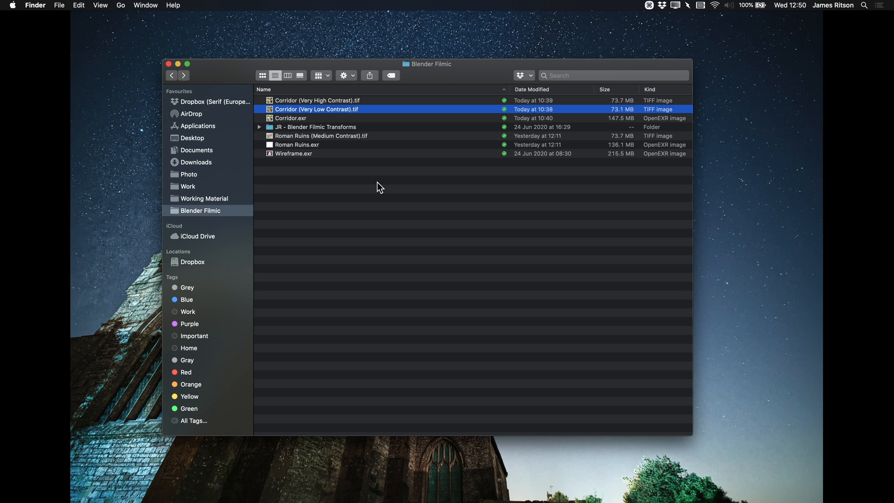
mouse_move(332, 106)
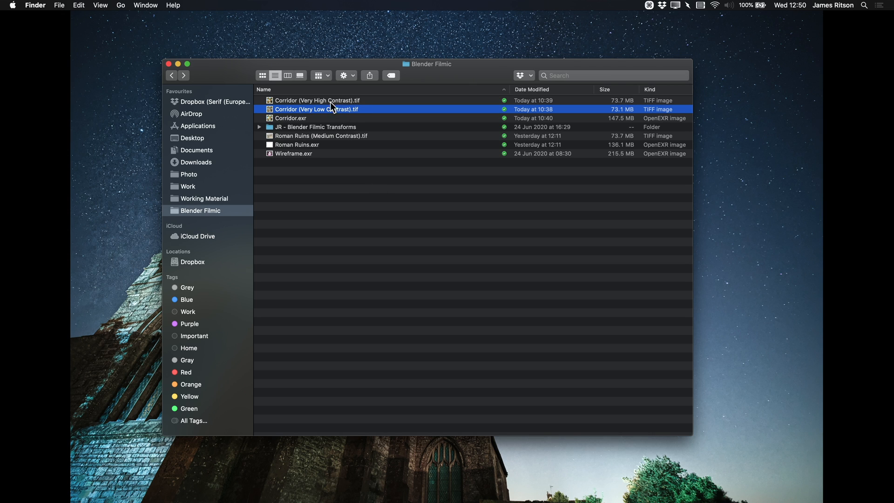
key(cmd+tab)
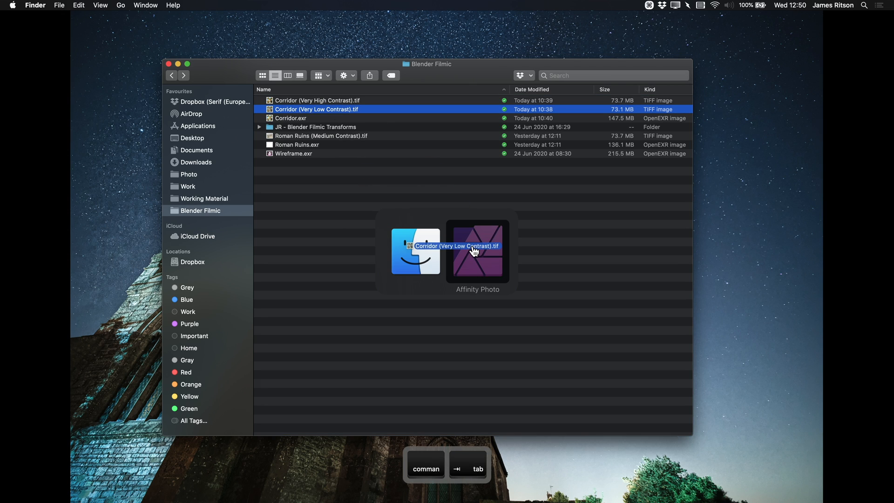
key(cmd+tab)
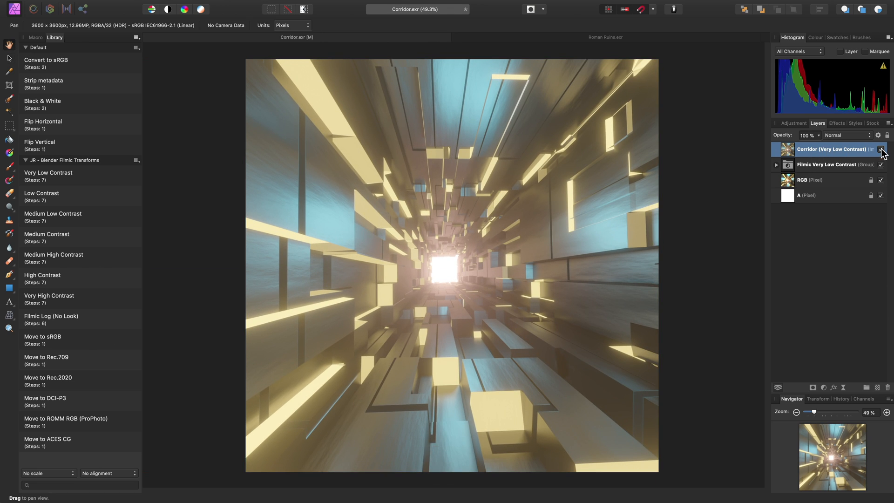
- Toggle the placed Very Low Contrast TIFF layer's visibility to compare it with the Filmic group
click(881, 162)
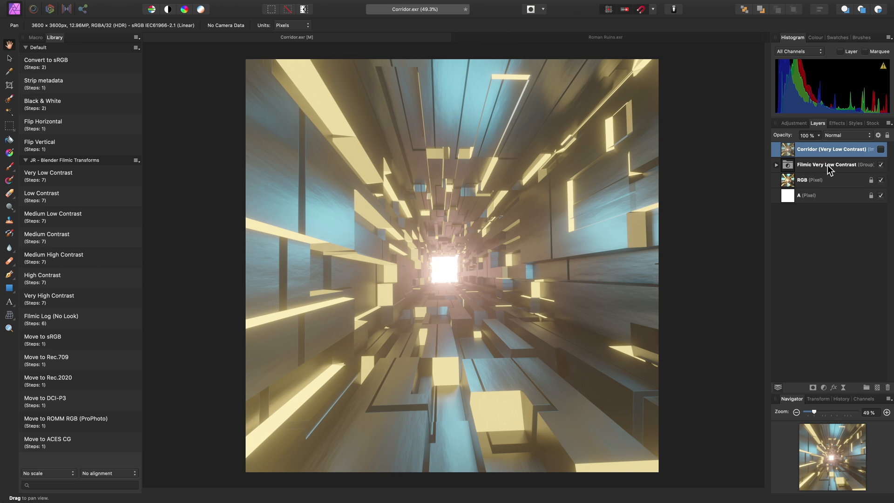
mouse_move(823, 168)
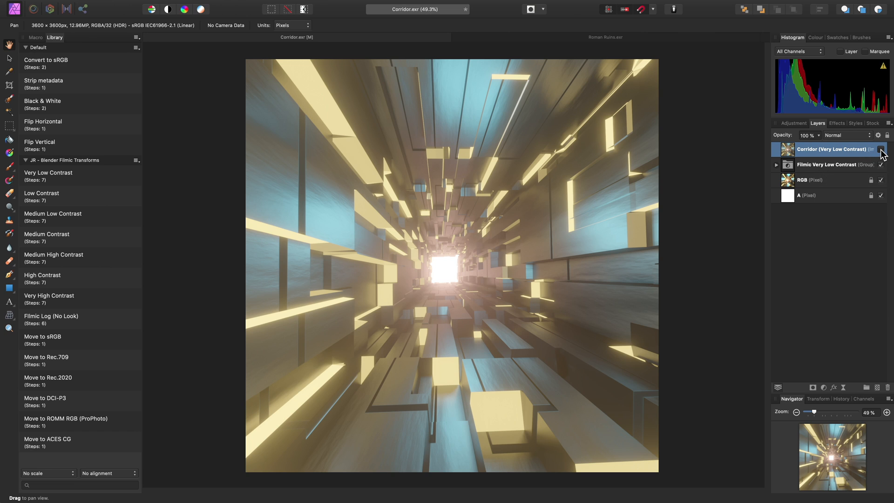
mouse_move(881, 151)
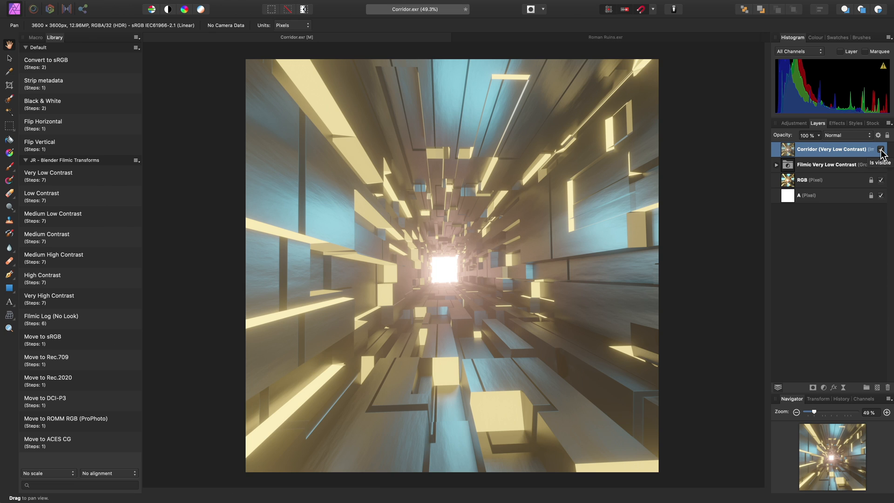
click(881, 149)
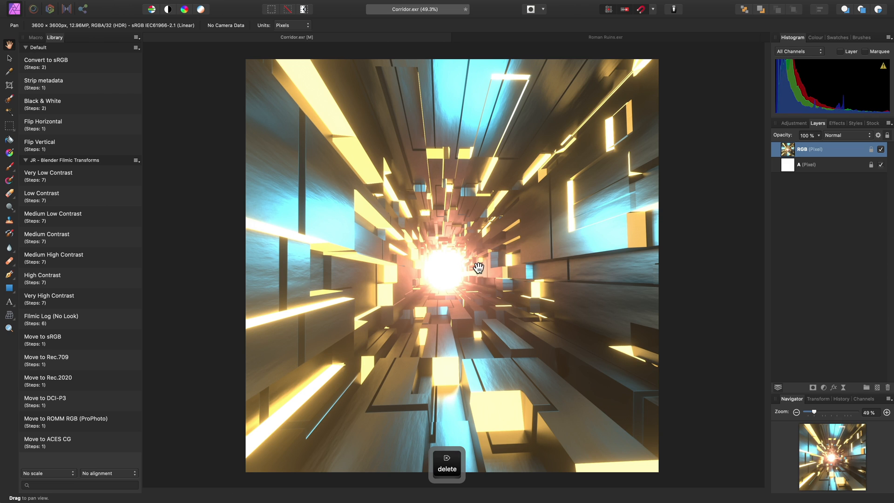
mouse_move(78, 299)
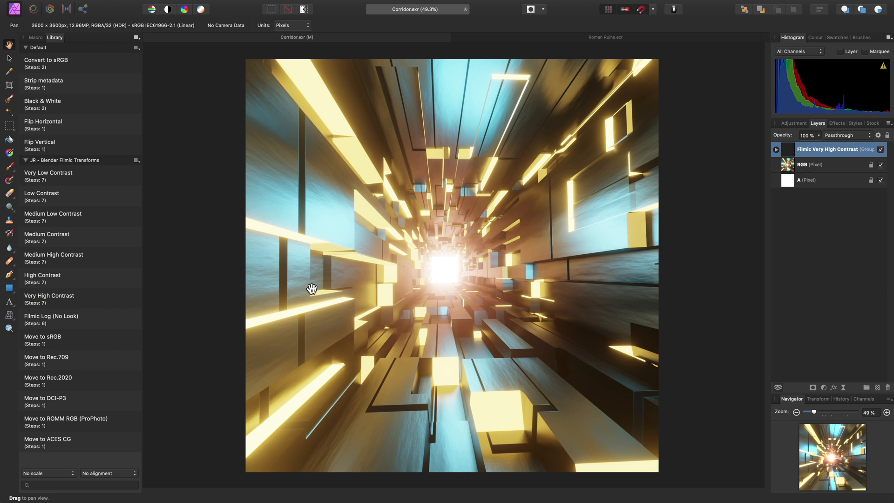
- Bring the Very High Contrast TIFF across and toggle its visibility against the Filmic group
key(cmd+tab)
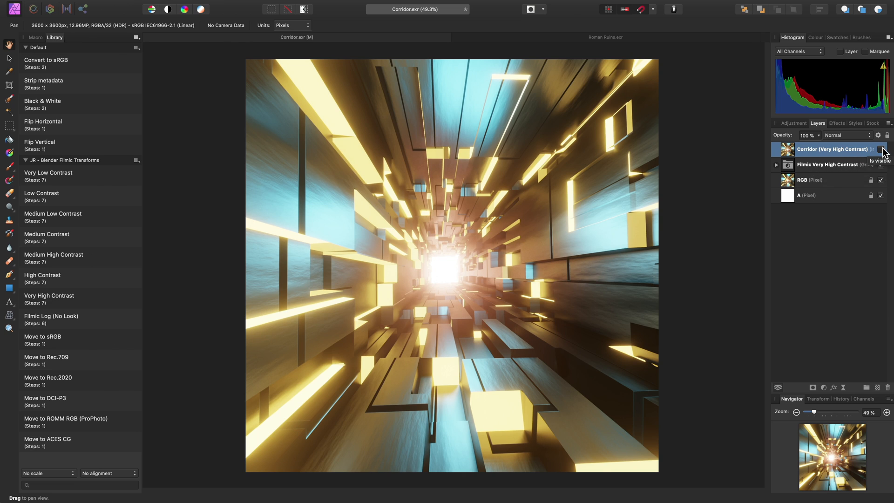
click(881, 149)
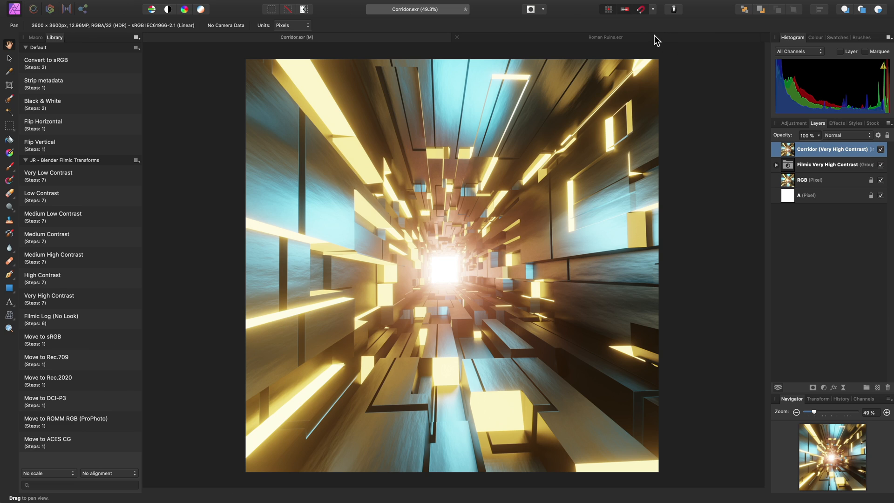
- Switch to the Roman Ruins.exr document and fit the whole render in the window
click(606, 37)
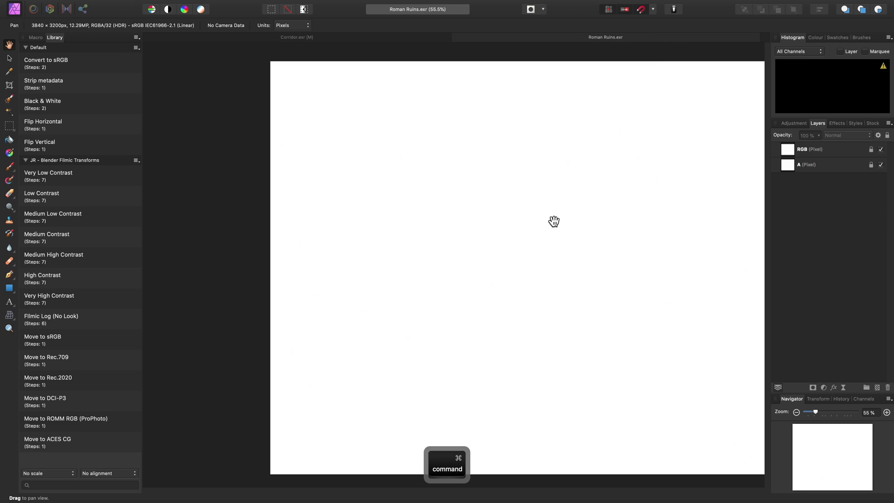
key(cmd+0)
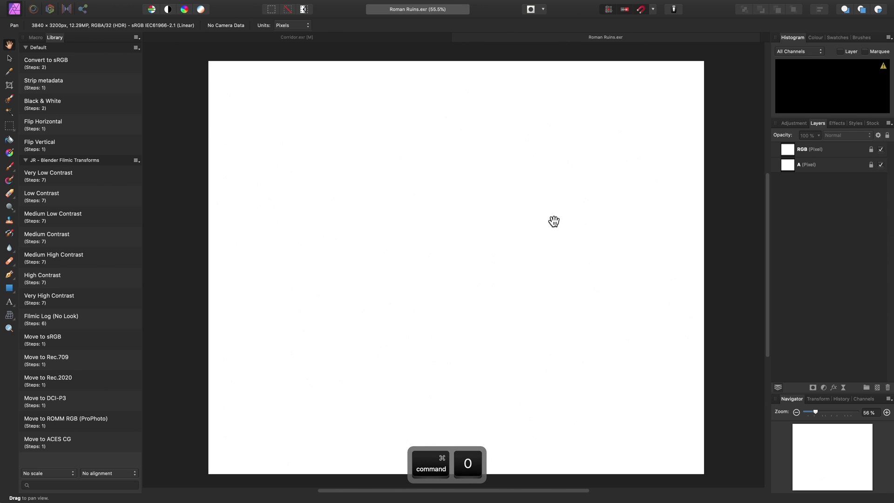
key(cmd+0)
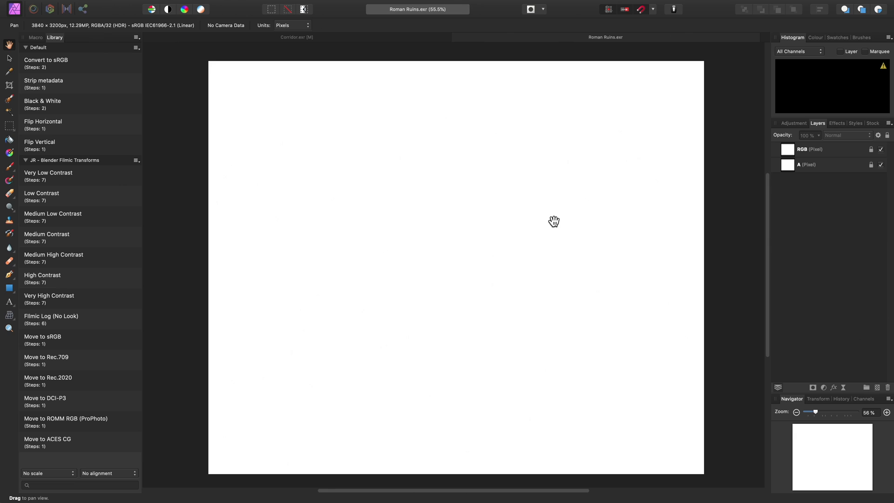
mouse_move(444, 281)
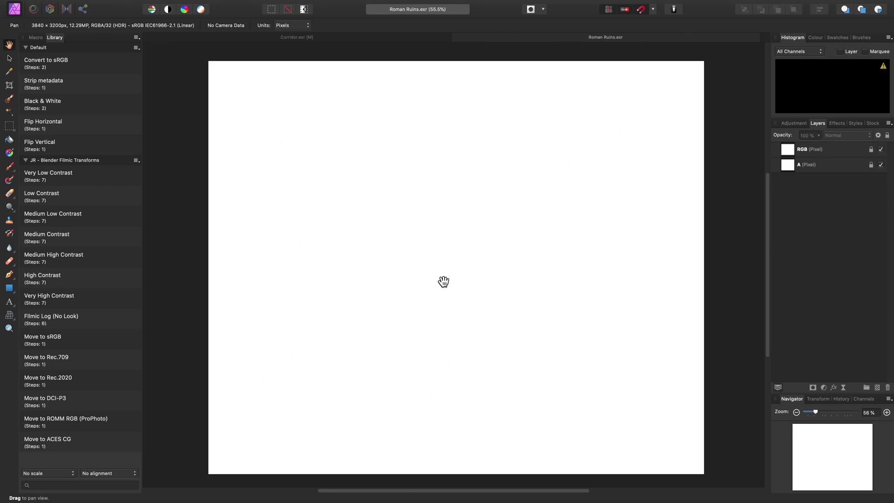
mouse_move(442, 279)
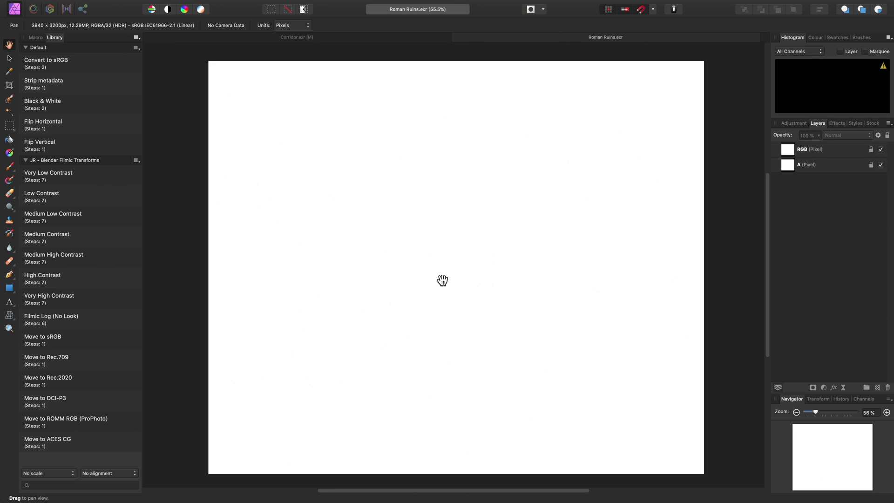
mouse_move(84, 238)
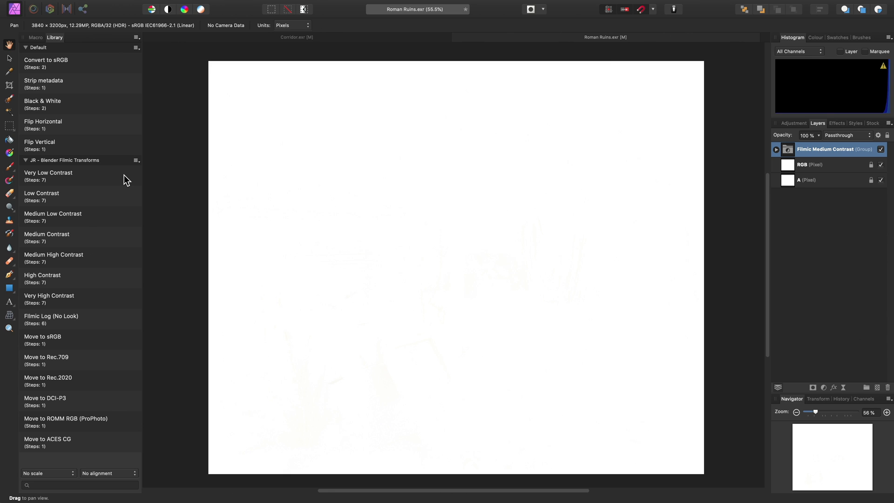
- Add an Exposure adjustment of -6 and move it below the Filmic Medium Contrast group
click(186, 5)
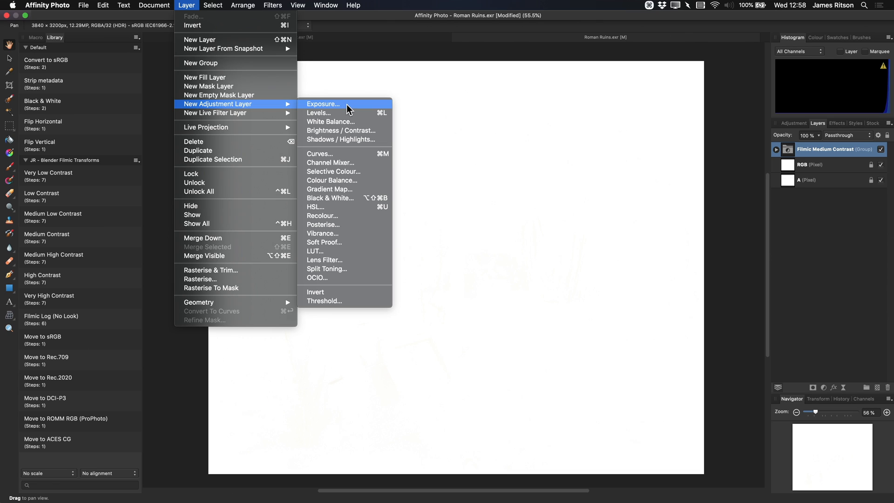
click(323, 104)
text(-6)
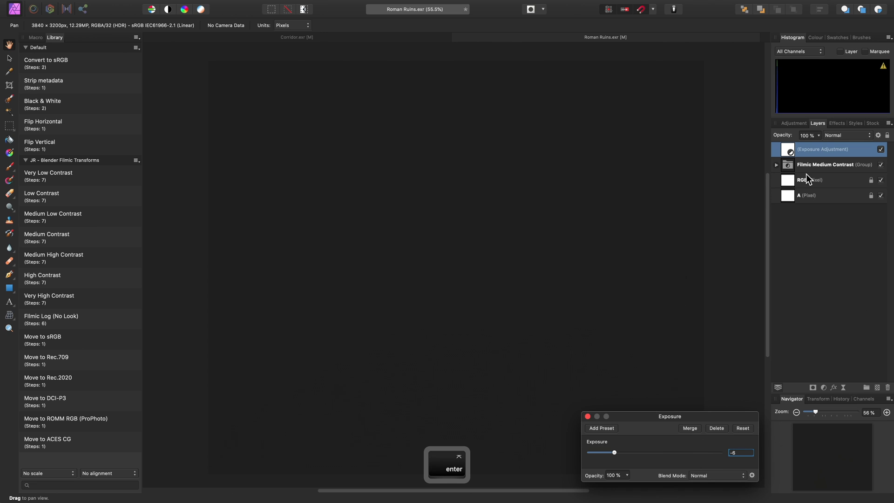
mouse_move(818, 166)
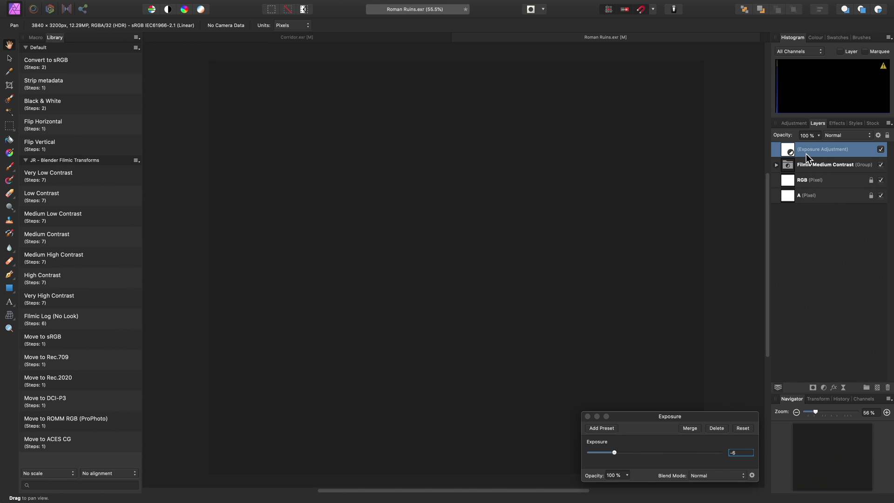
mouse_move(808, 180)
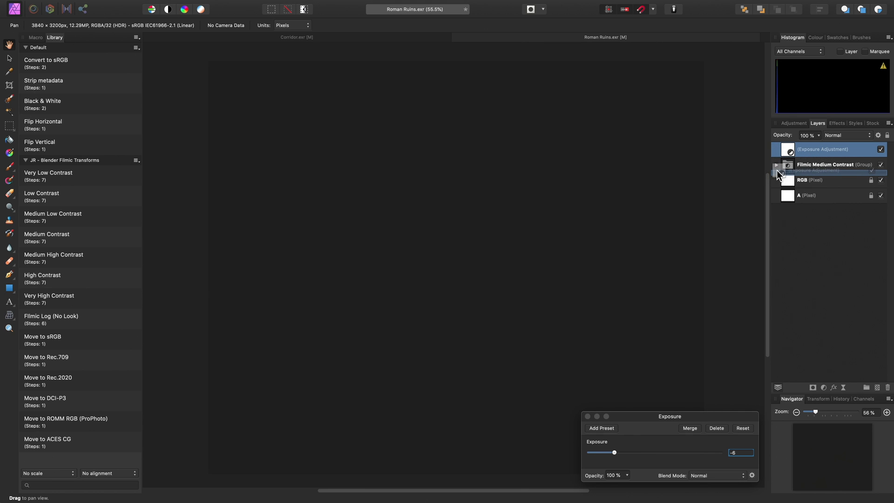
click(777, 166)
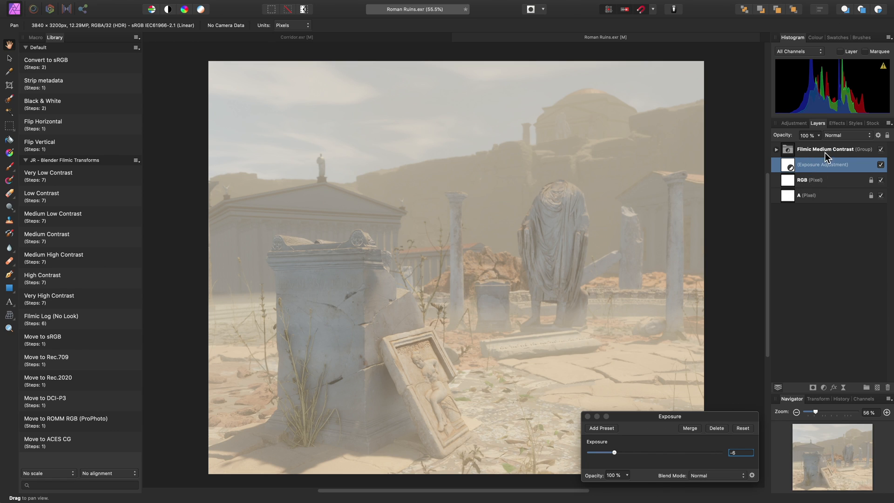
mouse_move(846, 153)
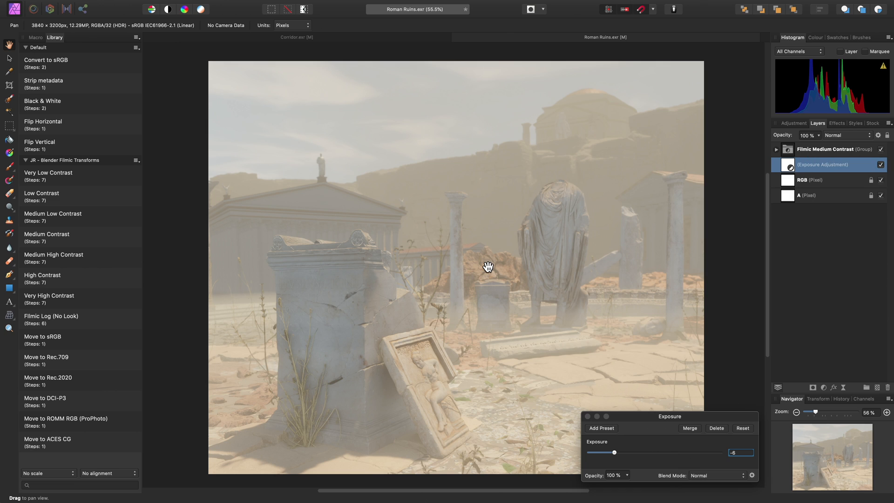
mouse_move(579, 435)
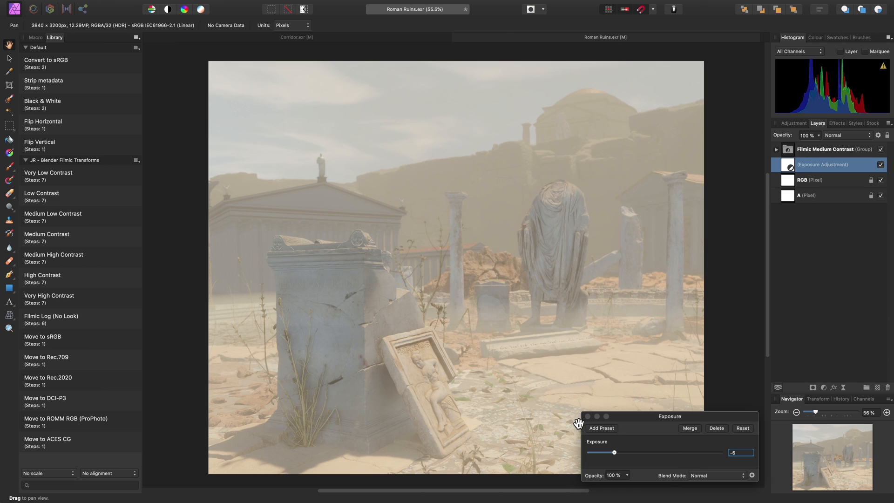
- Place the Roman Ruins (Medium Contrast) TIFF above the Filmic group and compare it against the live transform
click(825, 149)
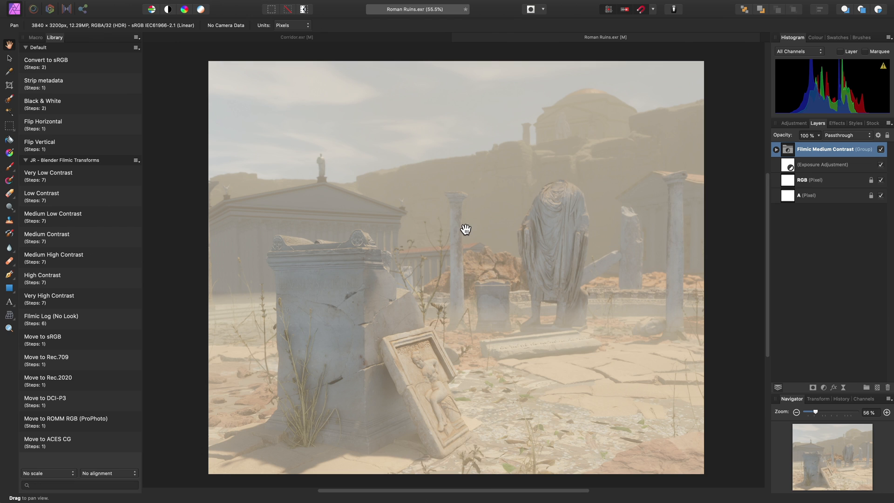
key(Cmd+Tab)
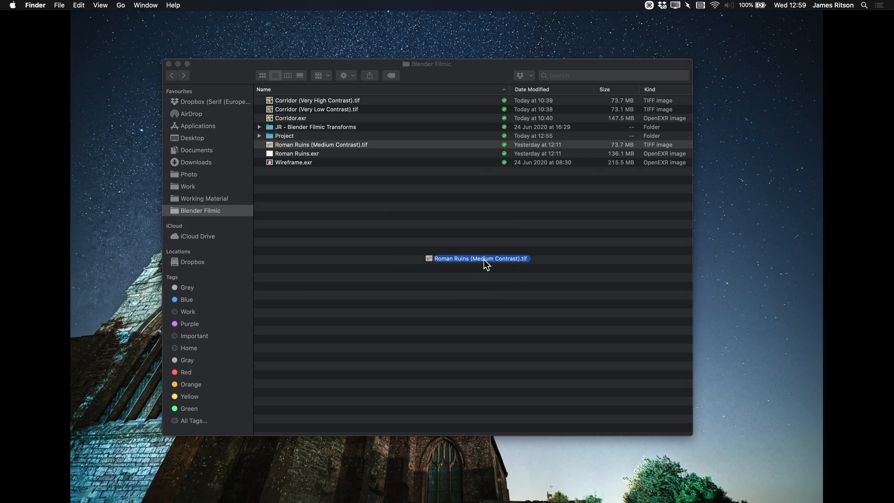
drag(480, 258, 454, 252)
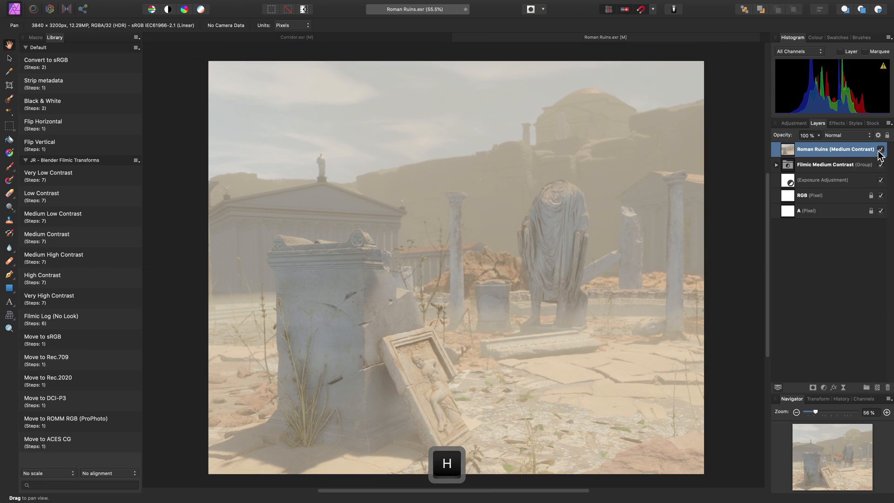
click(881, 149)
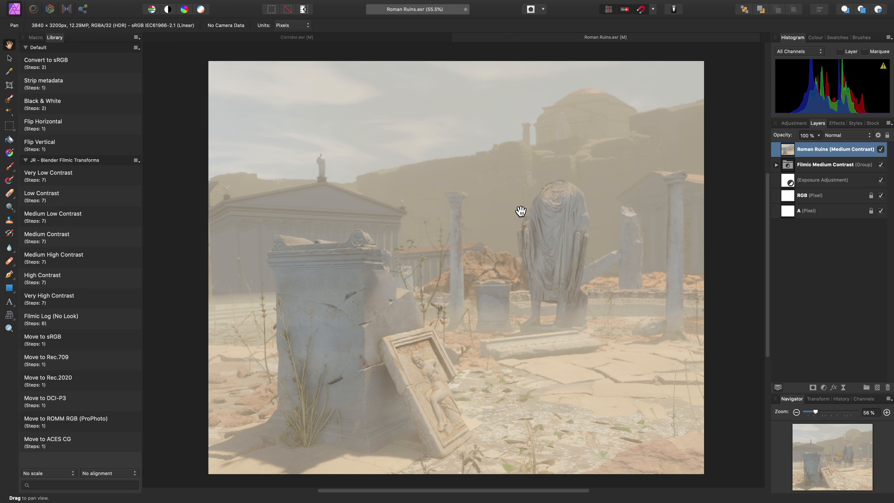
mouse_move(700, 198)
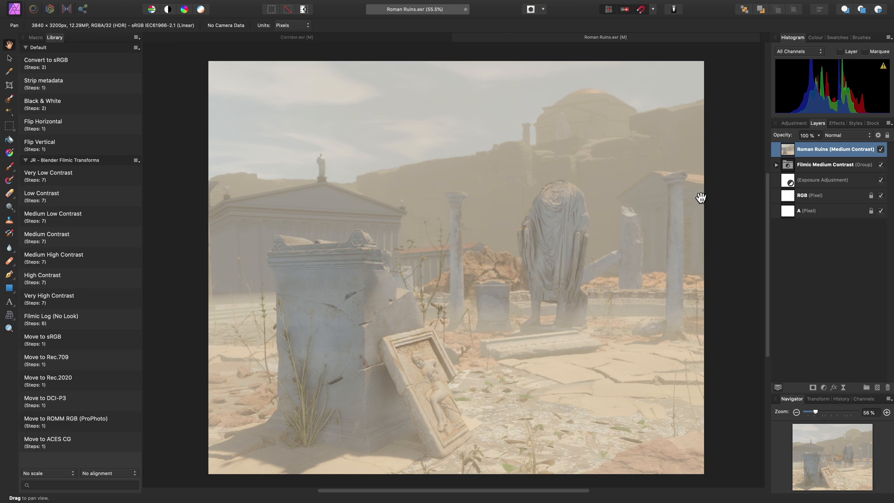
- Expand and collapse the Filmic Medium Contrast group, then leave the placed TIFF layer hidden
click(776, 164)
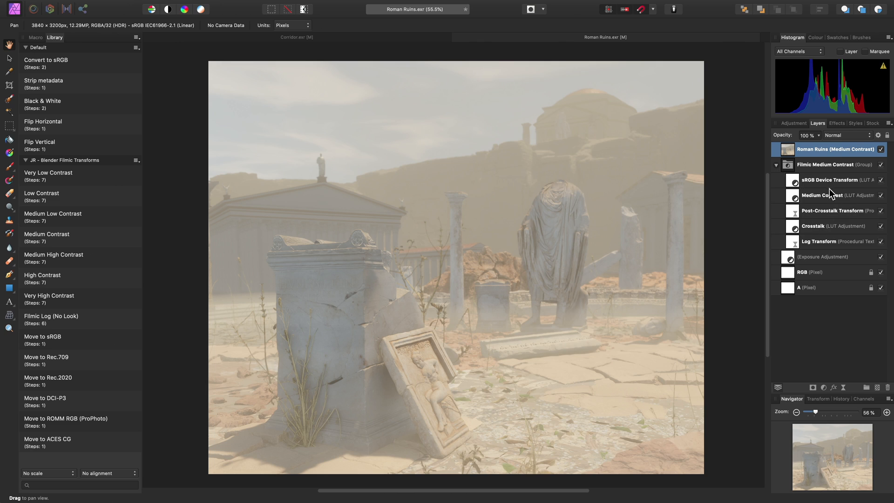
click(776, 164)
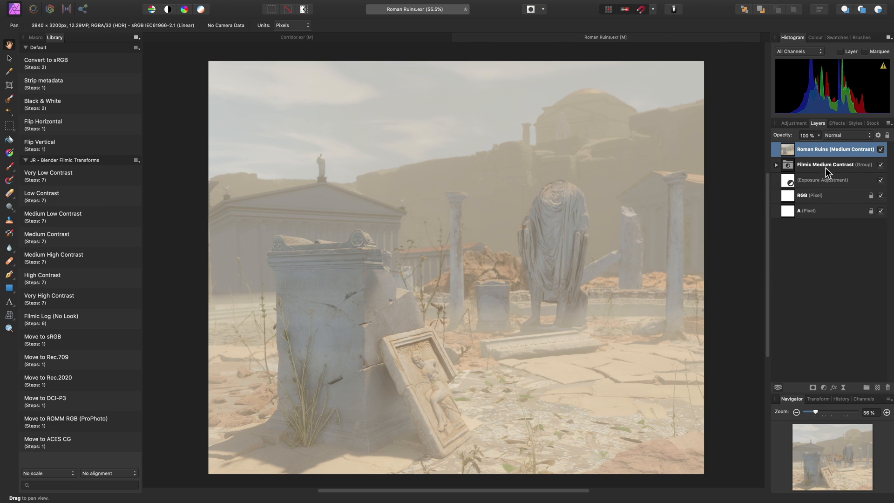
click(881, 149)
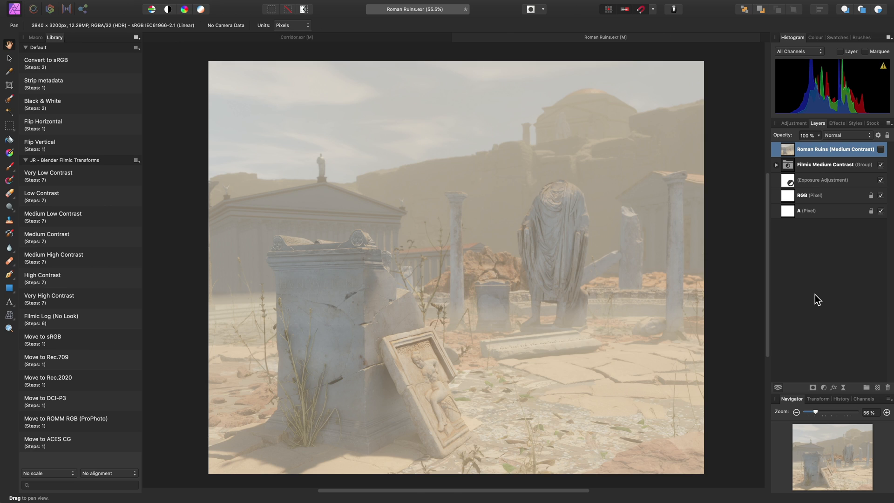
mouse_move(814, 298)
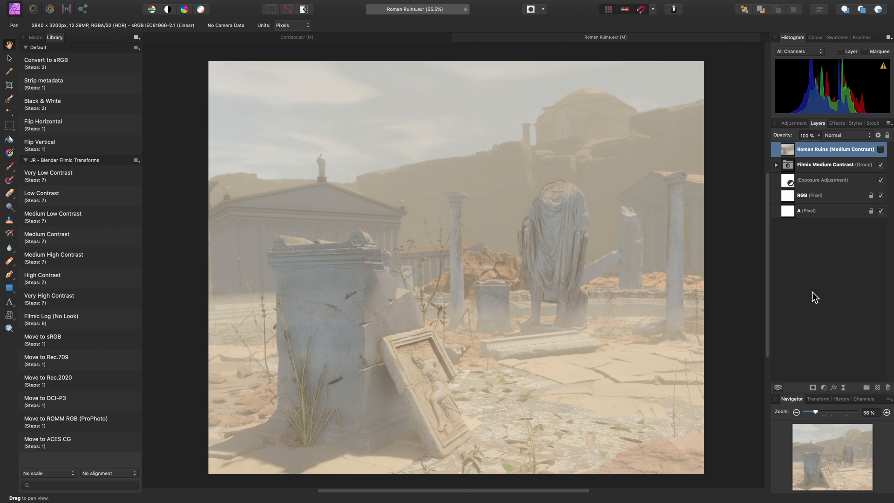
- Remove the Medium Contrast comparison layers and apply the Filmic Log (No Look) transform group
click(834, 163)
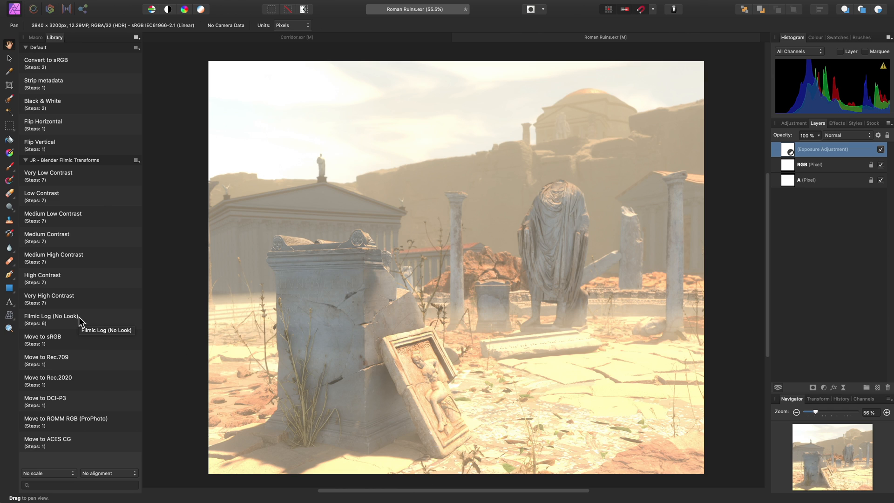
double_click(51, 315)
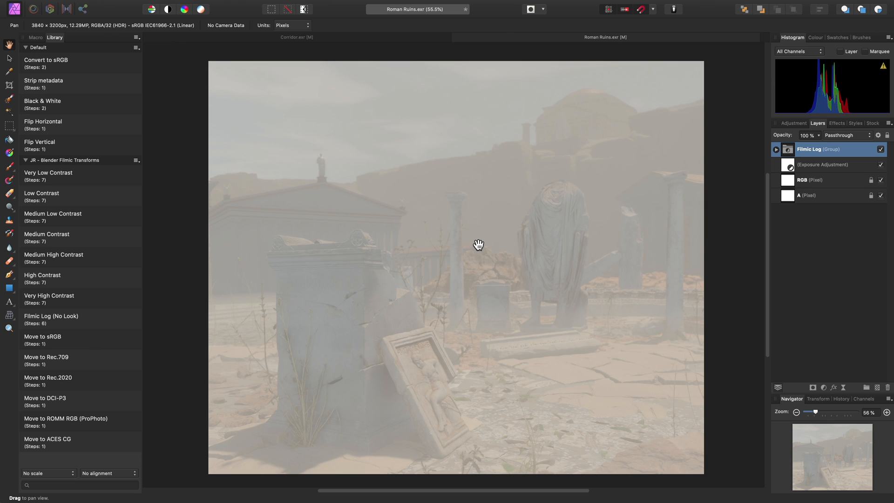
- Option-drag the black level to 22% while checking clipping, then lower the white level to 71%
key(cmd)
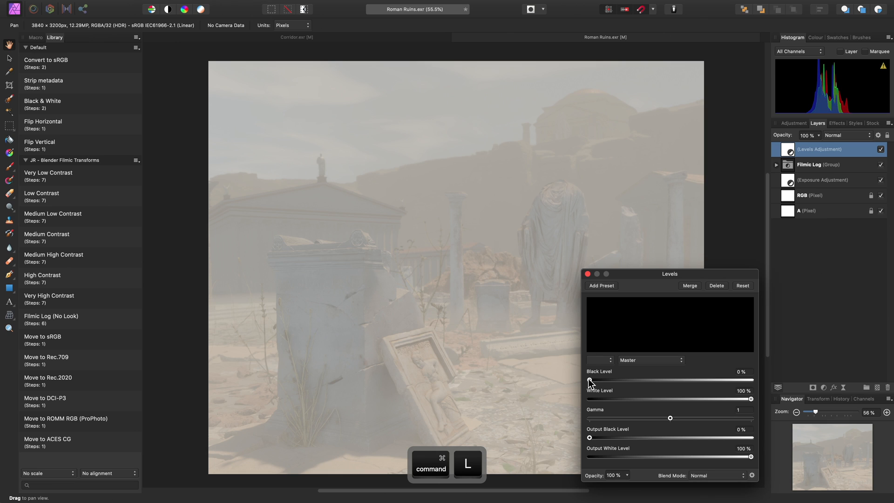
drag(589, 379, 639, 380)
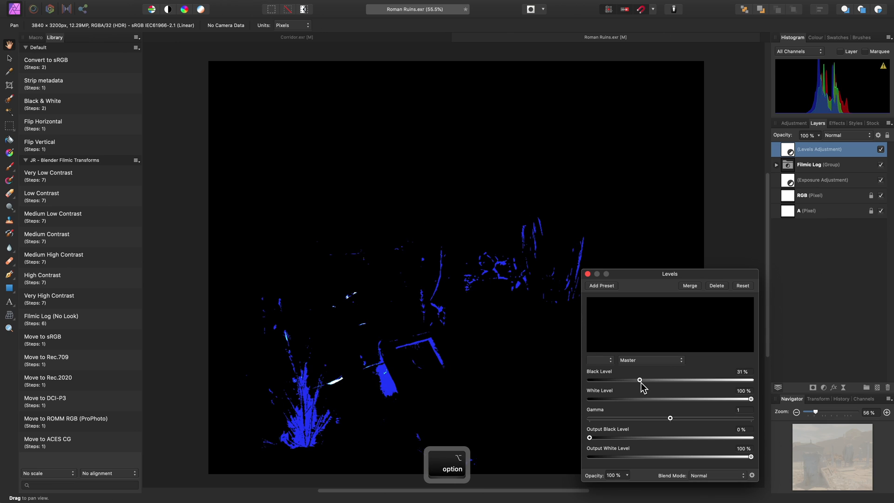
drag(639, 380, 644, 380)
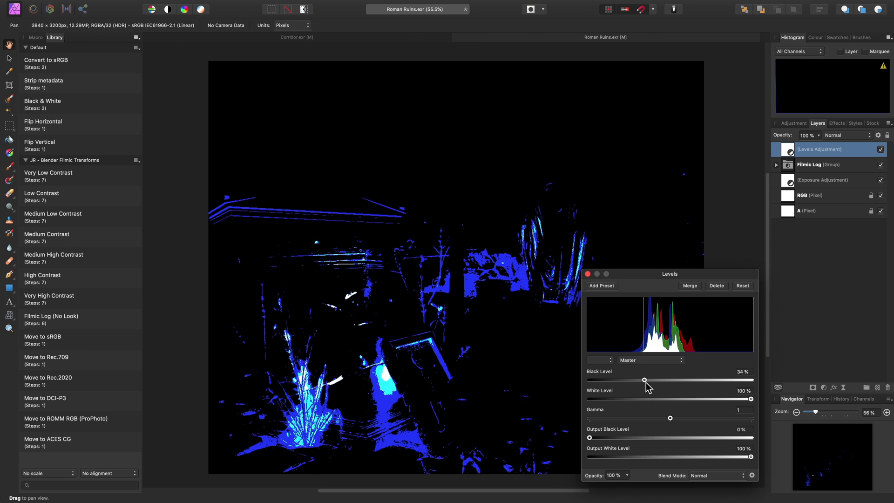
drag(644, 380, 624, 380)
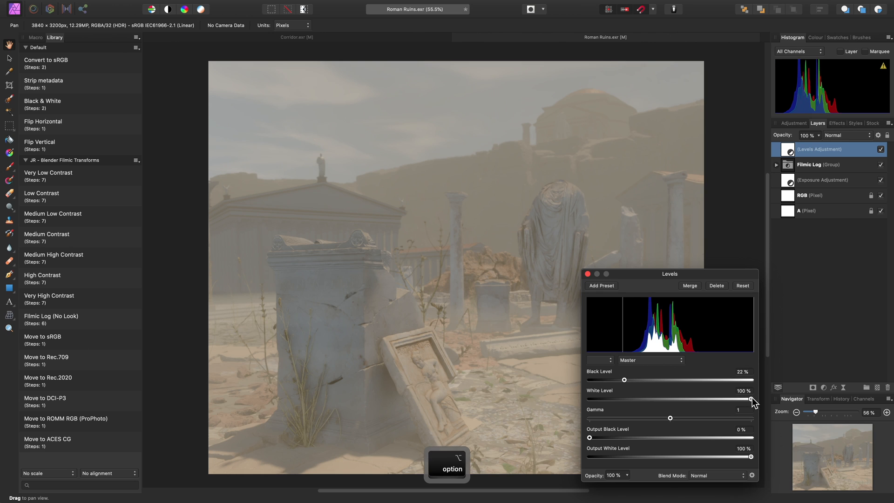
drag(752, 399, 705, 400)
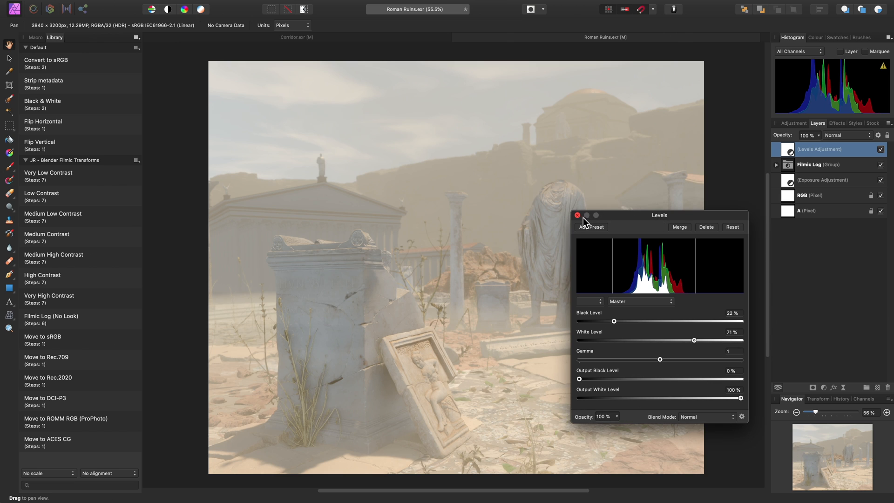
key(cmd+m)
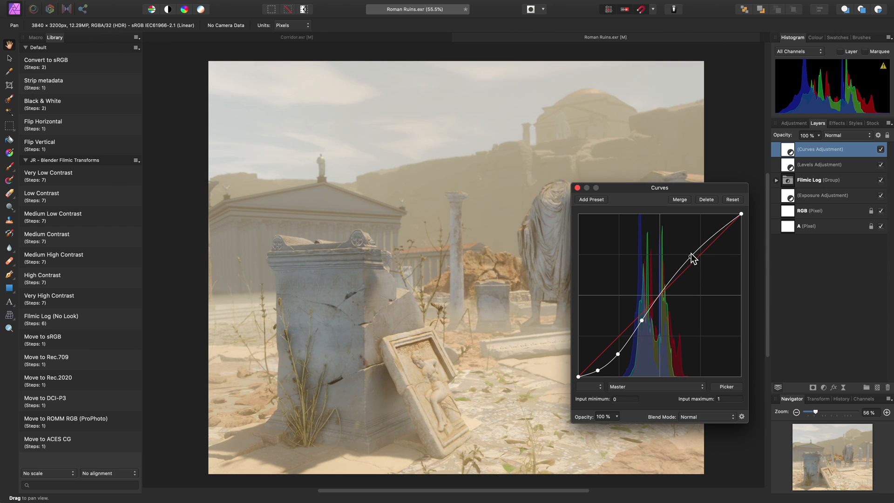
- Lift the upper curve point to brighten highlights, finish the S-curve and switch toward Finder
drag(692, 258, 688, 244)
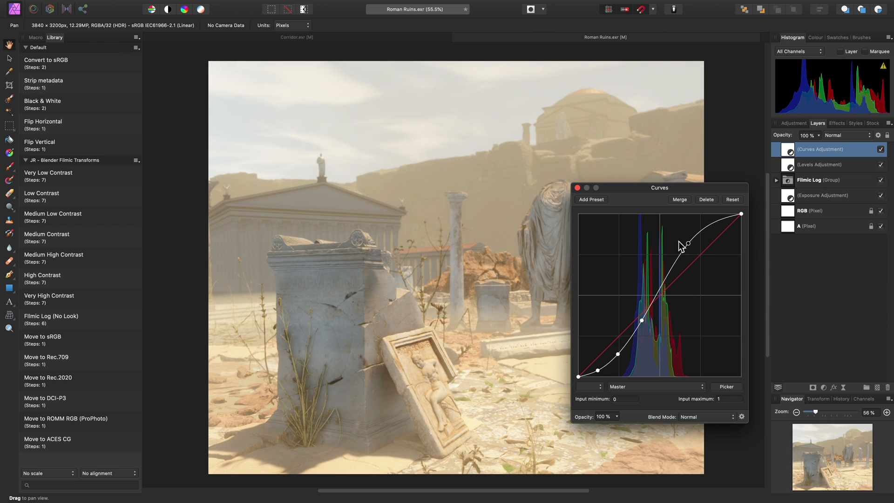
click(577, 188)
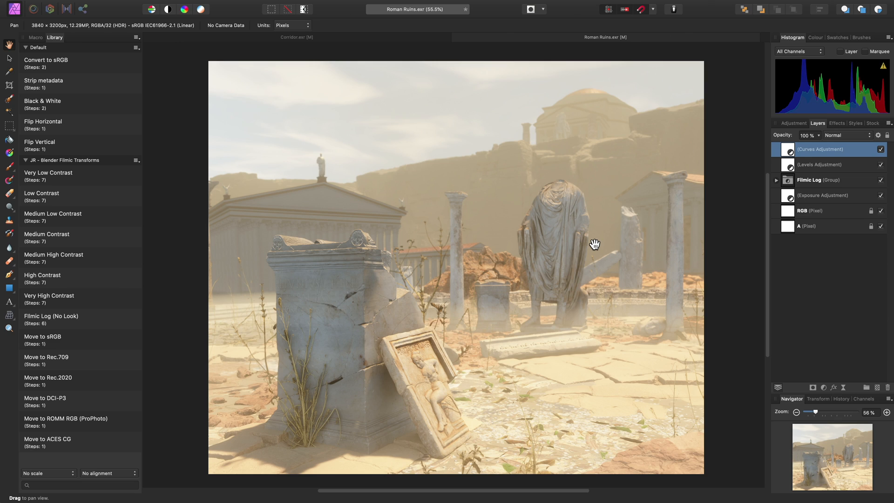
key(Cmd+Tab)
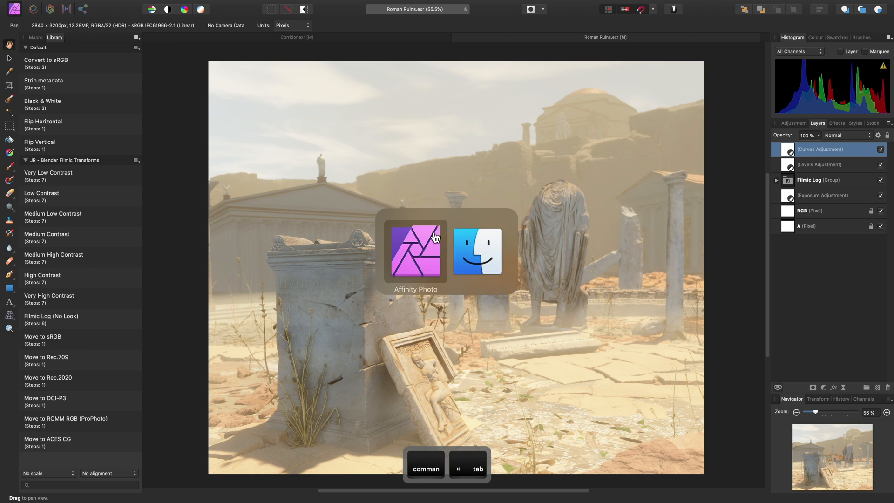
- In Finder, browse into Blender's package to the 2.83 datafiles colormanagement folder
key(cmd+tab)
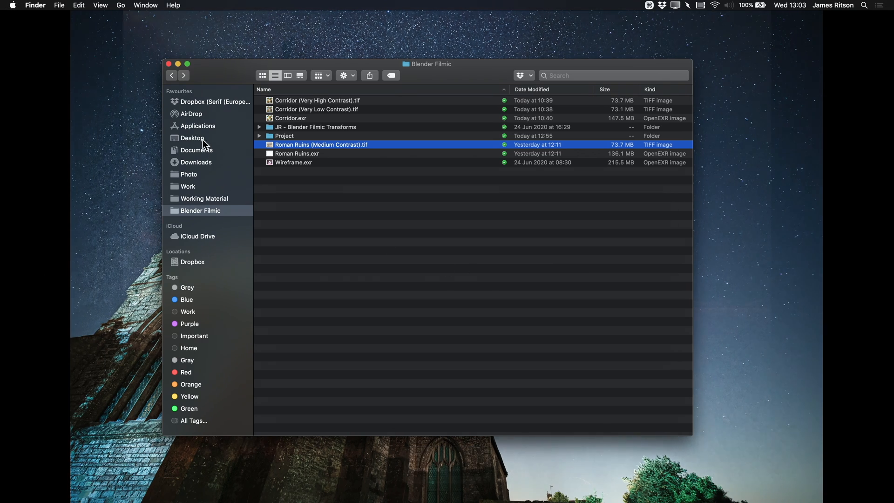
click(197, 126)
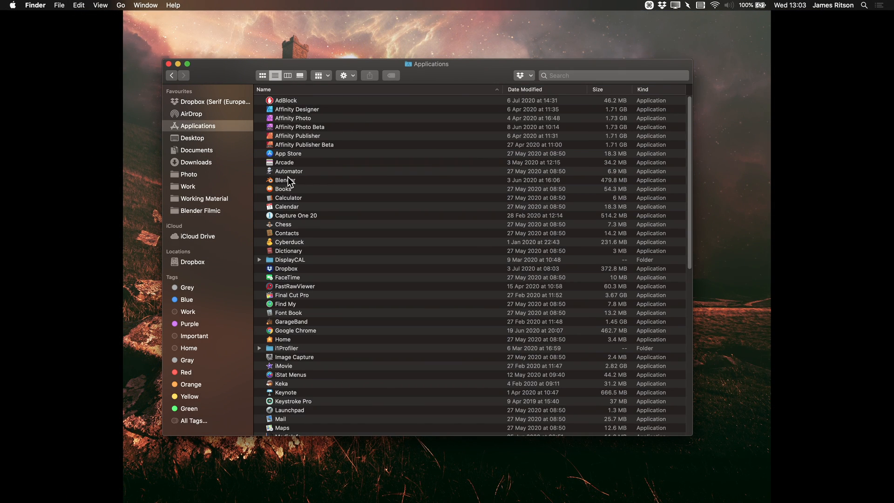
double_click(285, 180)
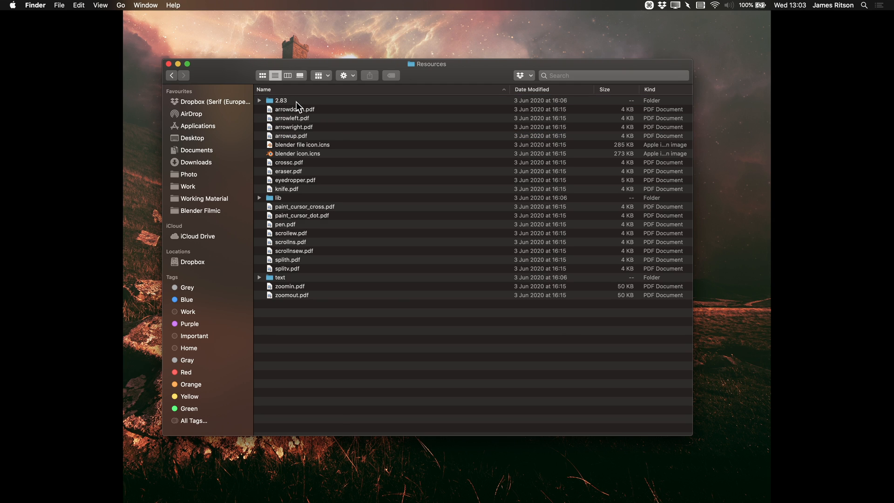
double_click(281, 101)
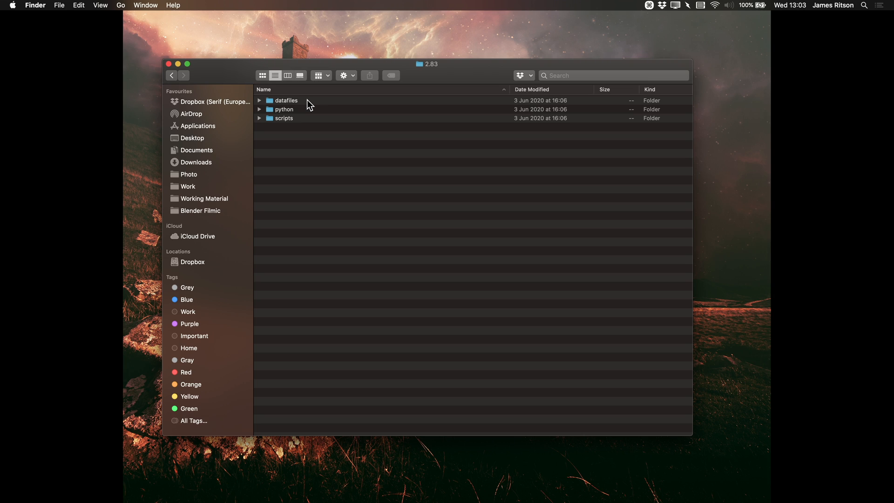
click(286, 101)
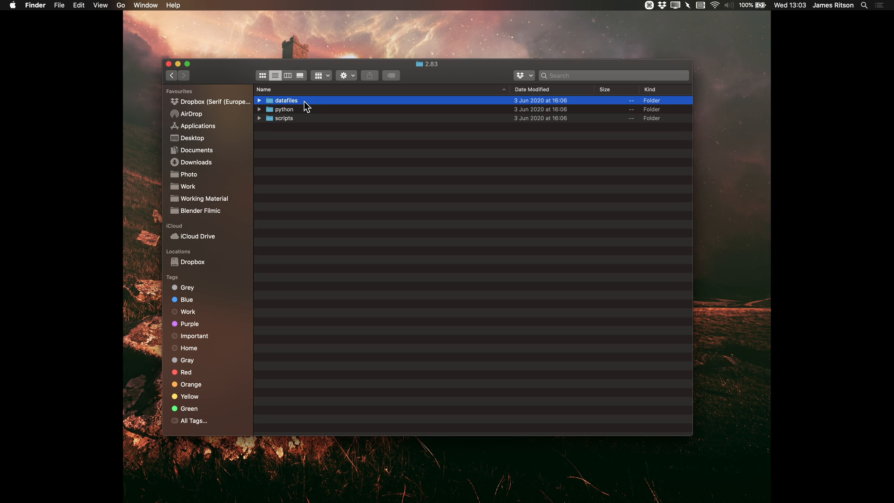
double_click(286, 101)
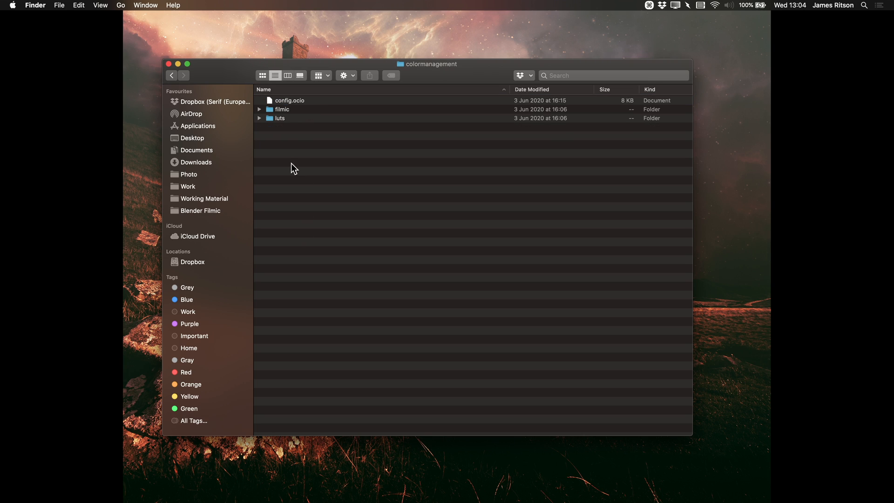
- Copy all colour management items into a new Desktop folder named OCIO
key(cmd+a)
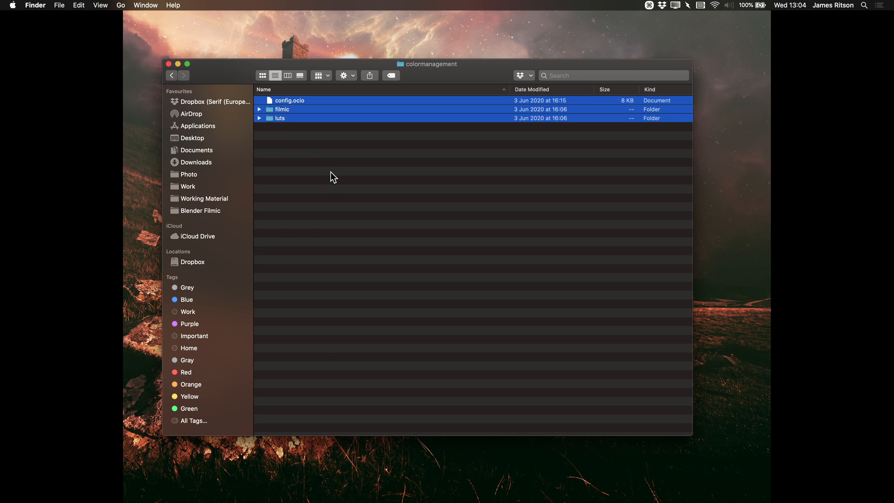
key(cmd+c)
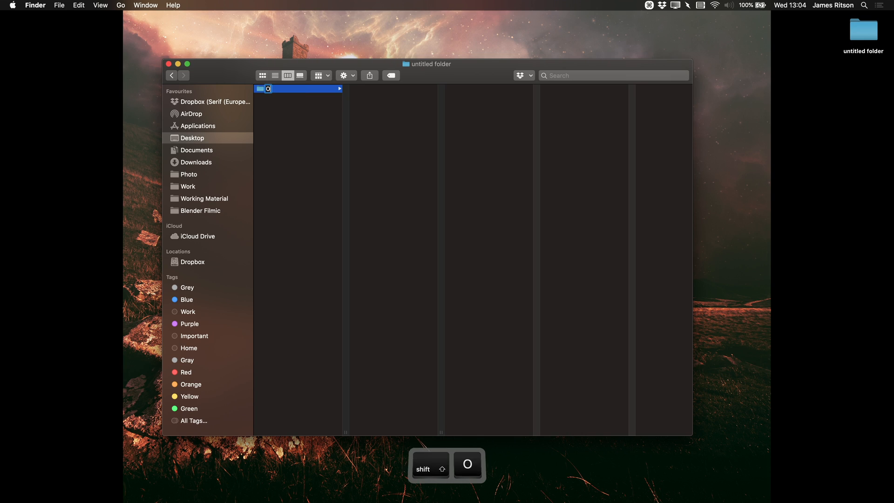
text(OCIO)
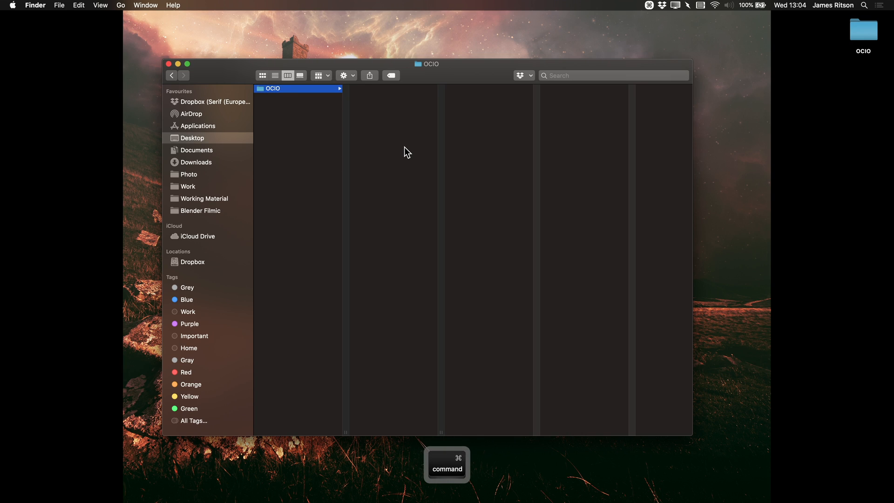
key(cmd+v)
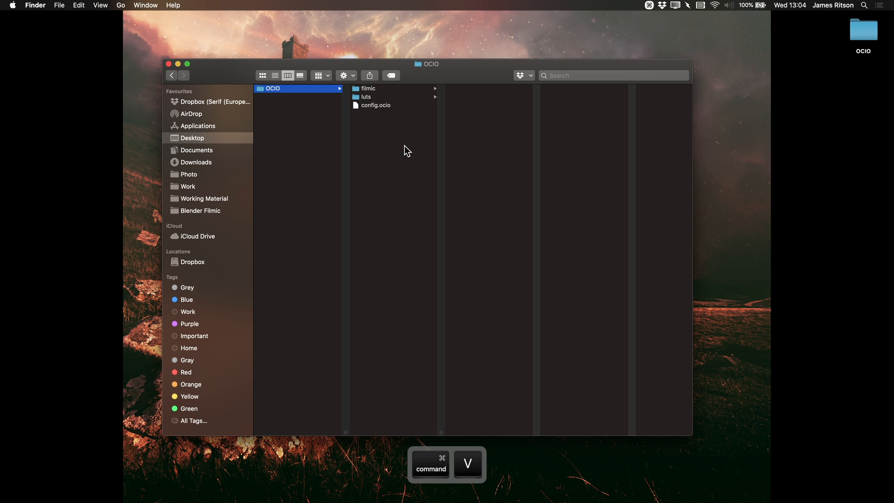
key(cmd+tab)
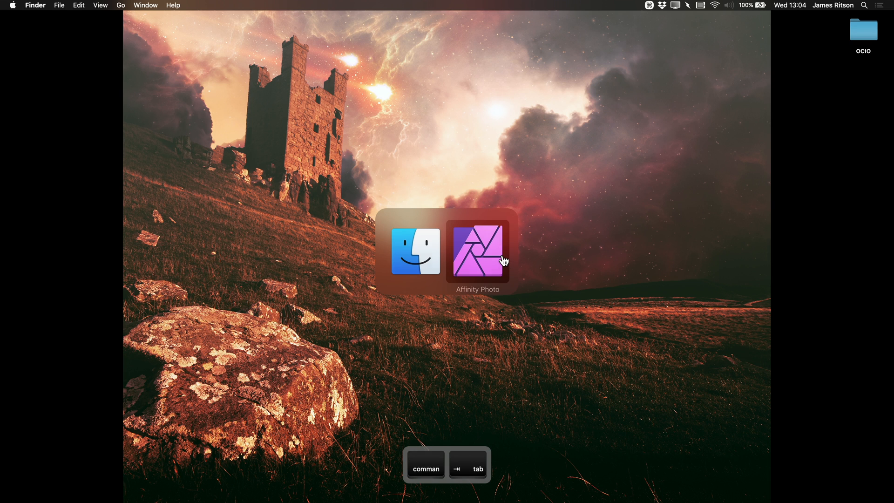
- Return to Affinity Photo and bring up the Colour section of Preferences
key(cmd+tab)
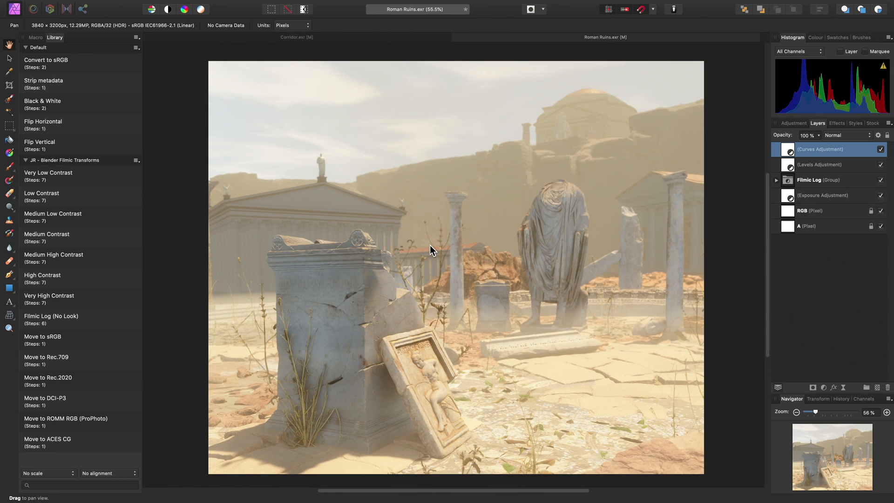
click(41, 5)
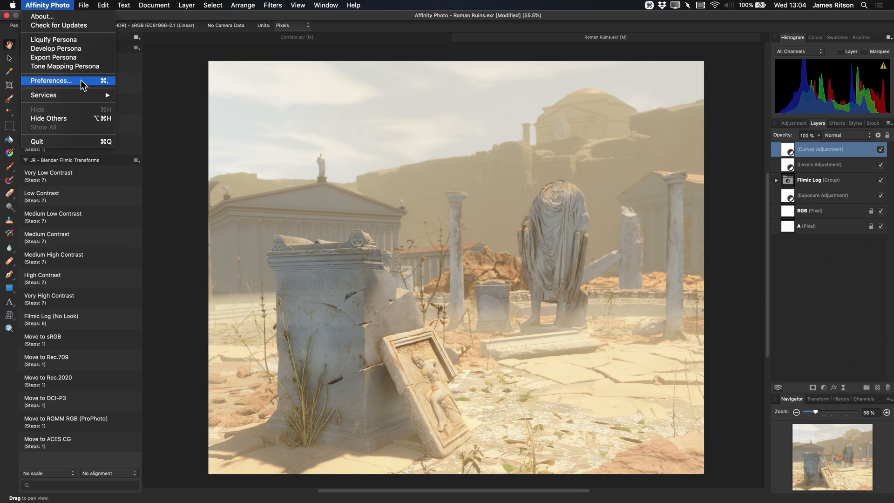
click(99, 5)
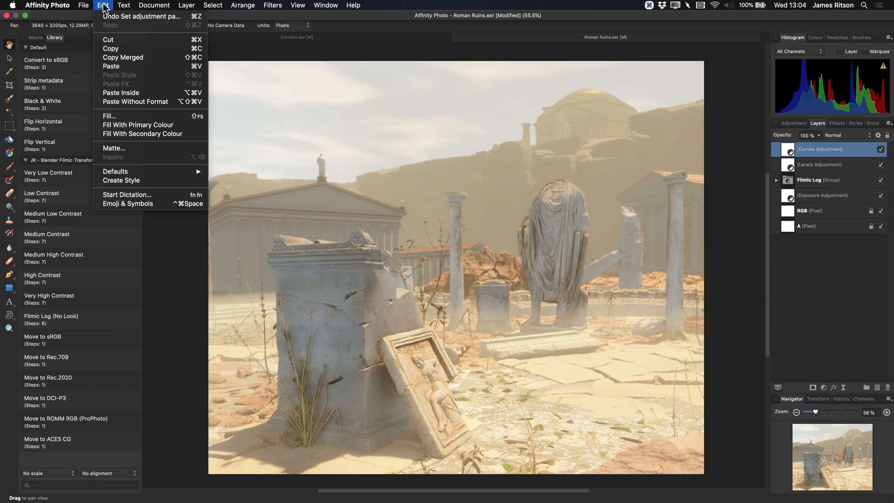
click(45, 5)
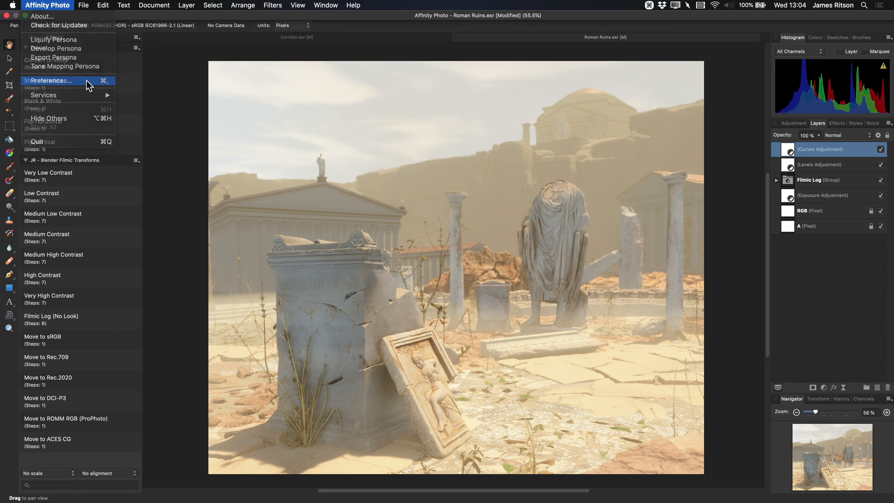
click(51, 81)
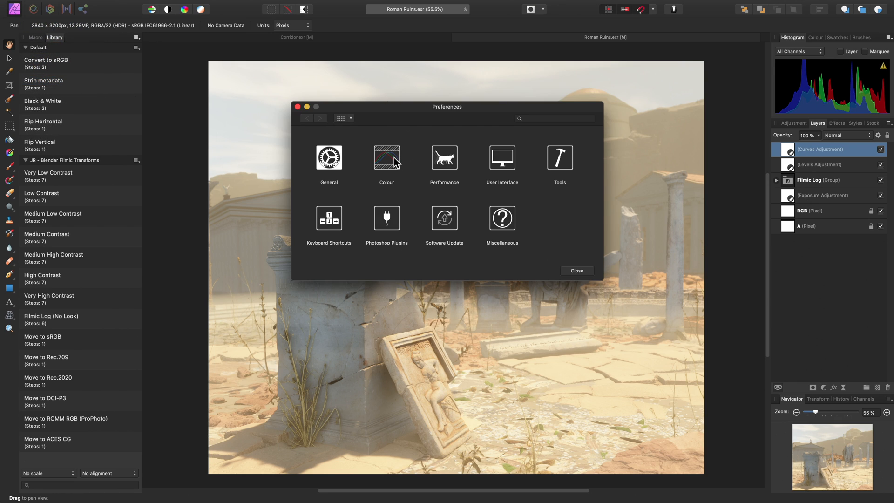
click(386, 157)
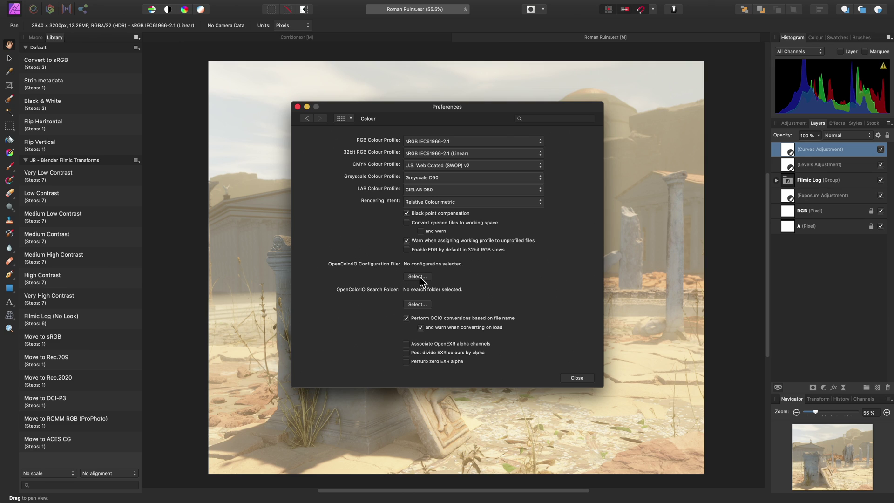
- Set the OpenColorIO configuration file to config.ocio in the Desktop OCIO folder
click(417, 276)
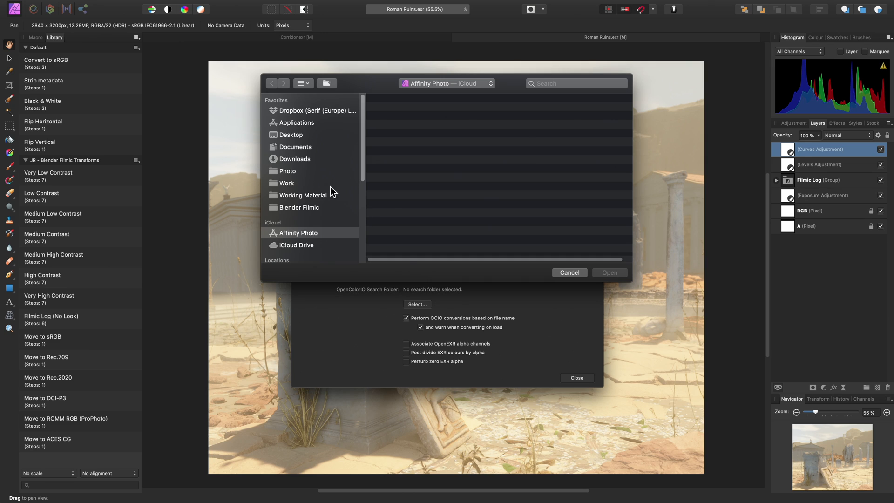
click(291, 134)
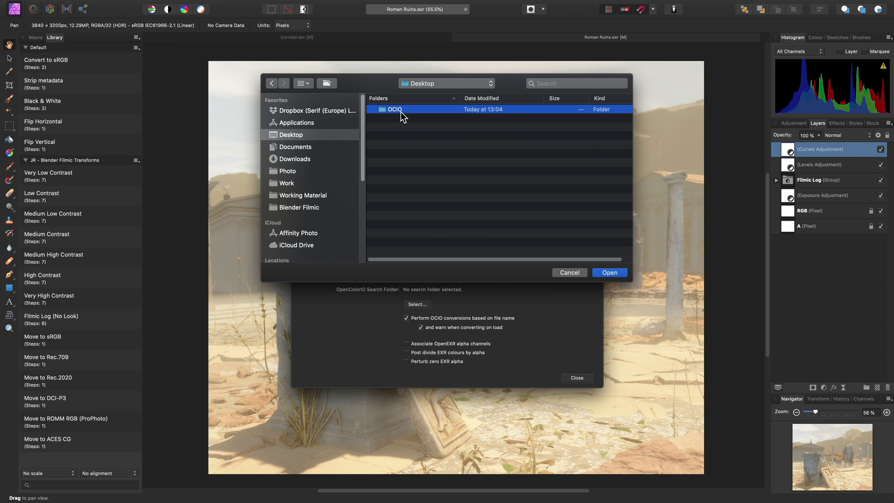
double_click(395, 109)
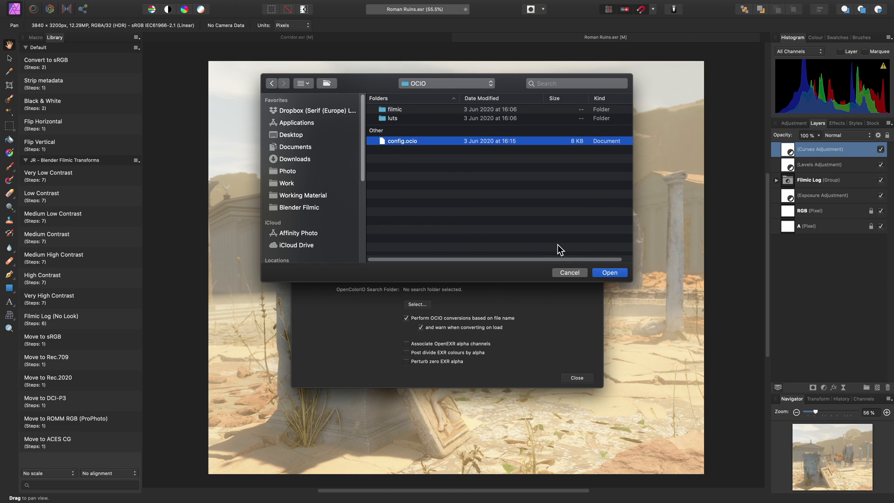
click(609, 272)
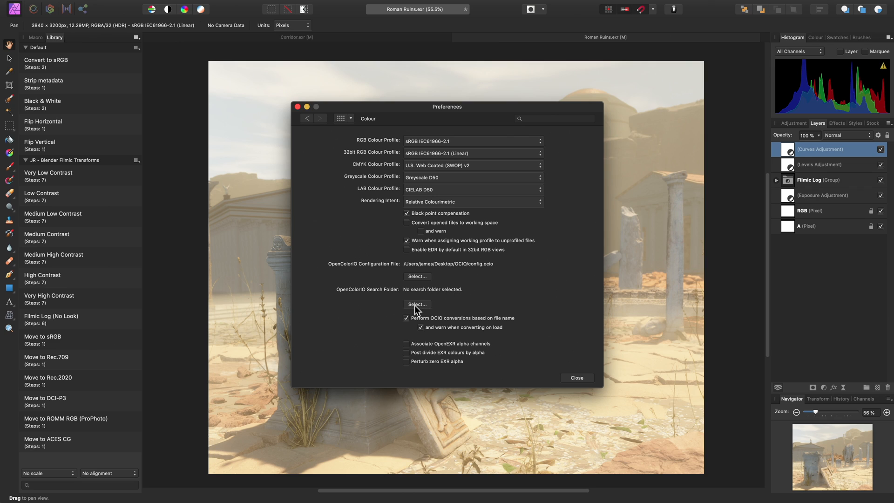
- Set the OCIO search folder to OCIO, restart without saving Roman Ruins.exr, and switch to Finder
click(417, 304)
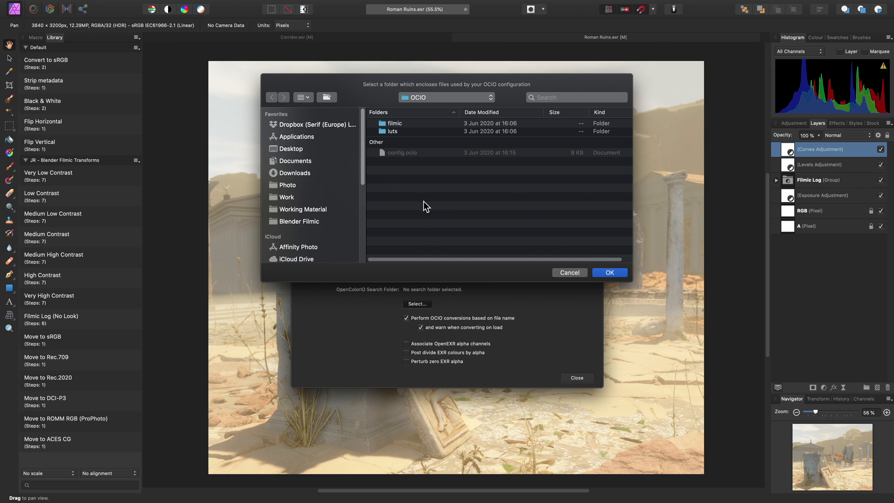
click(609, 271)
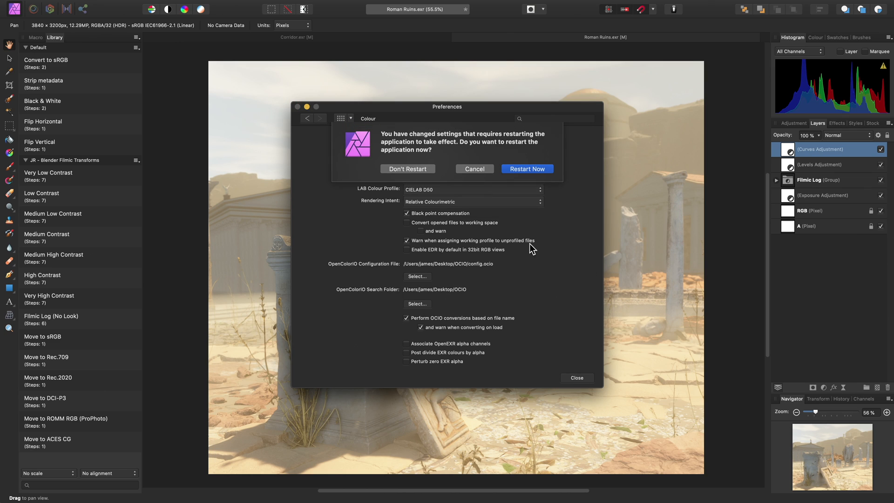
click(527, 169)
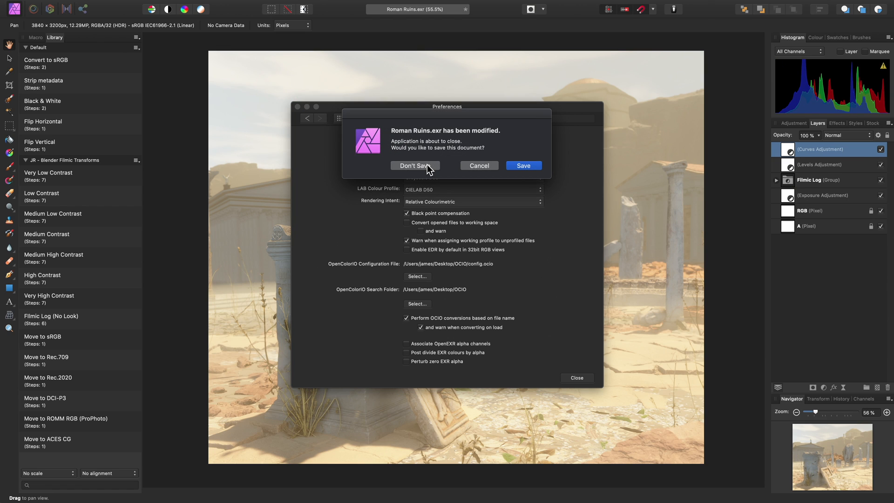
click(415, 166)
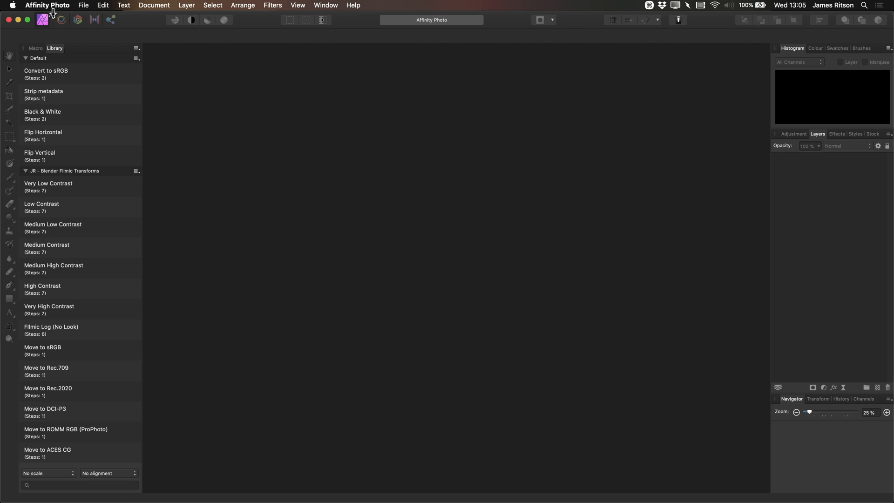
key(cmd)
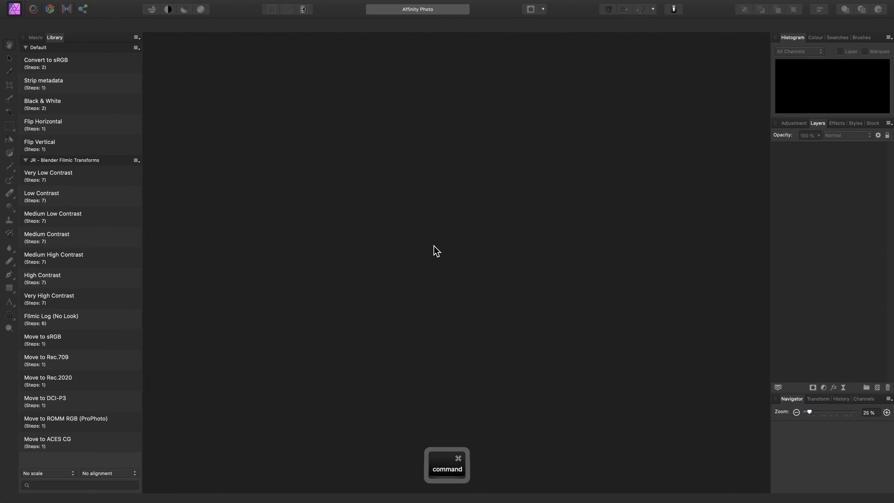
key(cmd+tab)
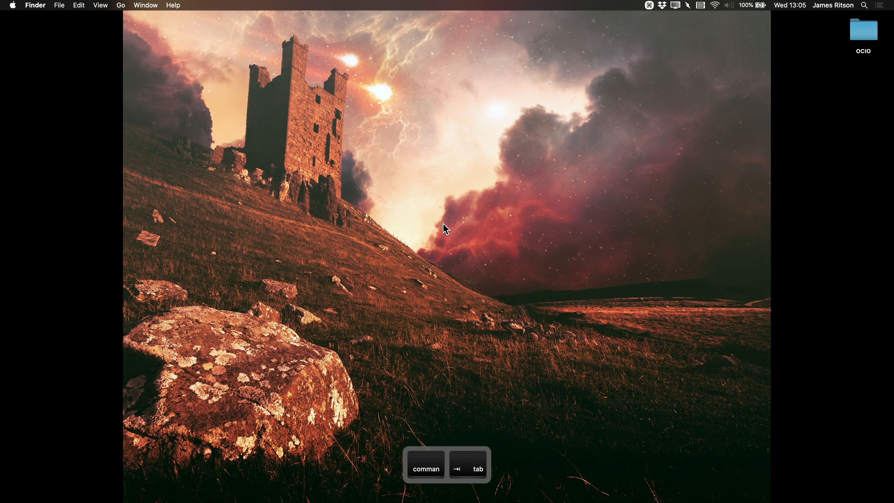
- From a new Finder window, open Wireframe.exr in Affinity Photo
key(Cmd+N)
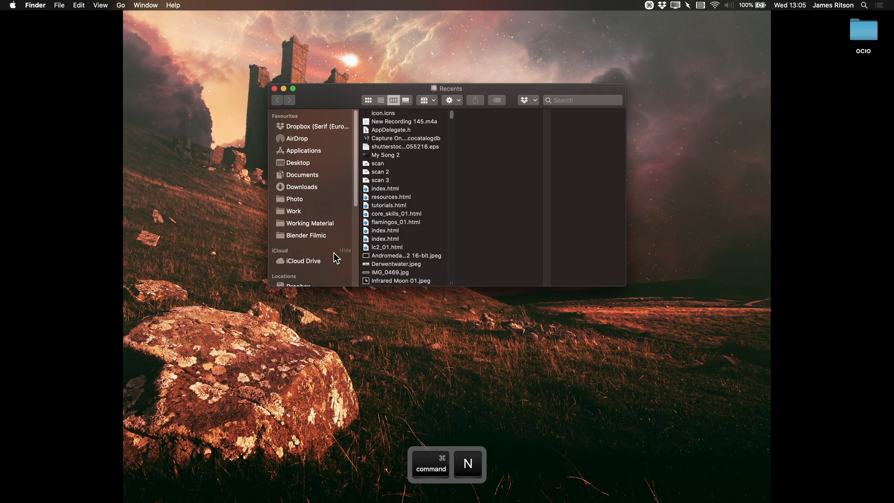
click(305, 235)
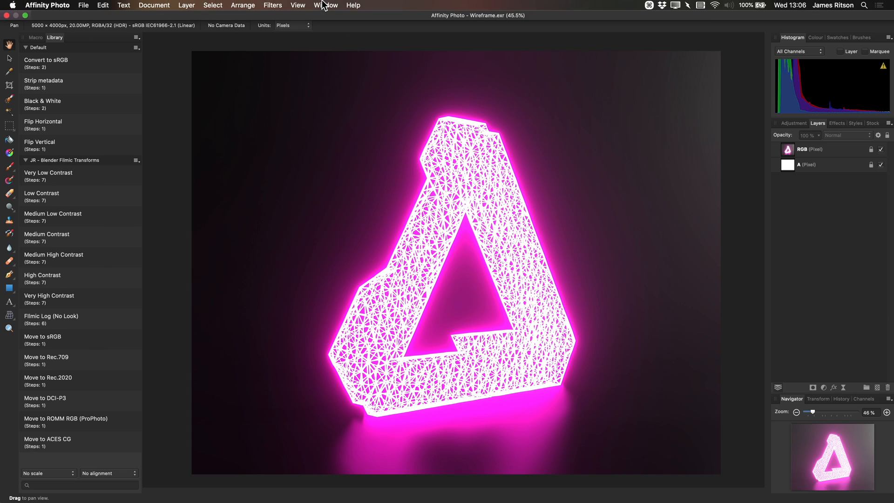
- Show the 32-bit Preview panel via View > Studio and compare ICC Display Transform with Unmanaged
click(297, 5)
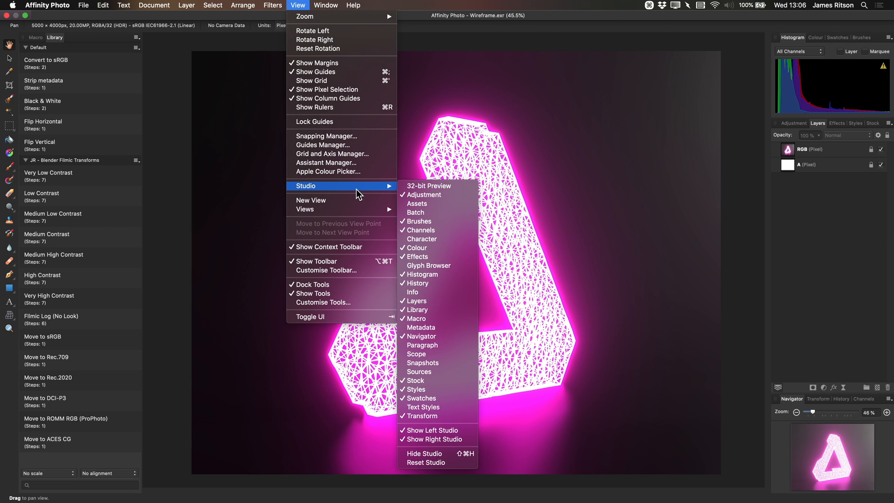
mouse_move(454, 191)
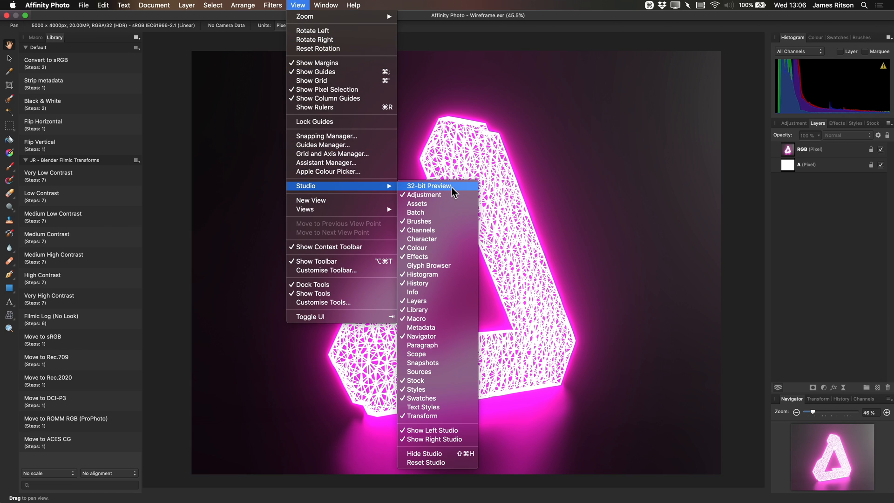
click(428, 185)
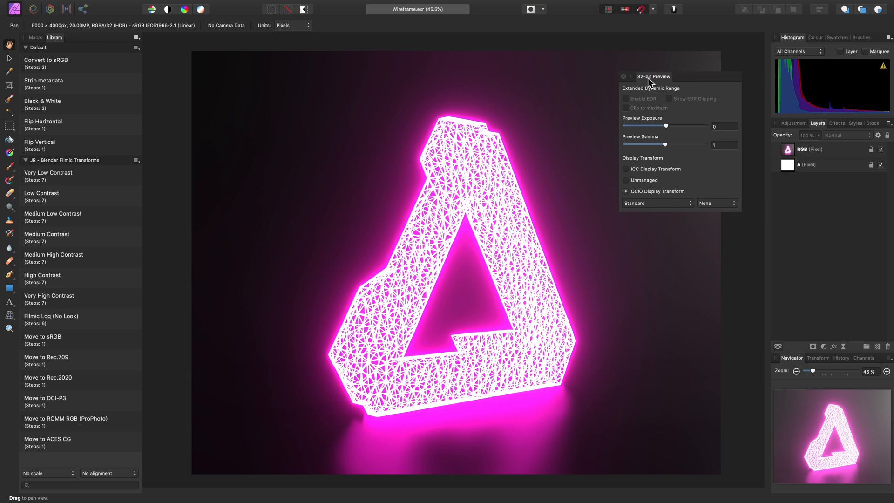
drag(653, 77, 616, 68)
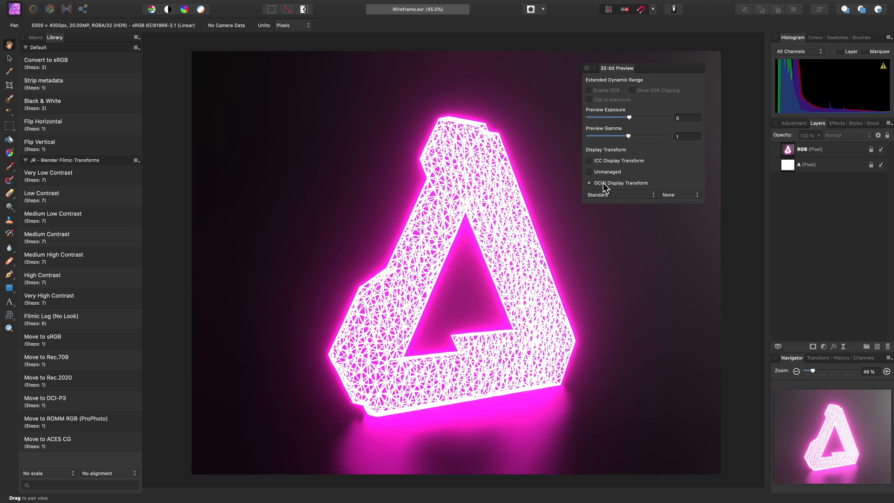
mouse_move(616, 188)
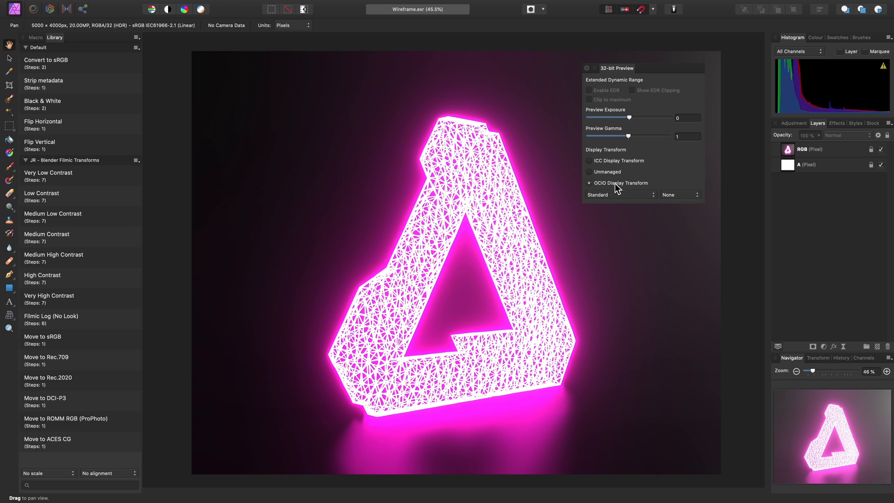
mouse_move(620, 188)
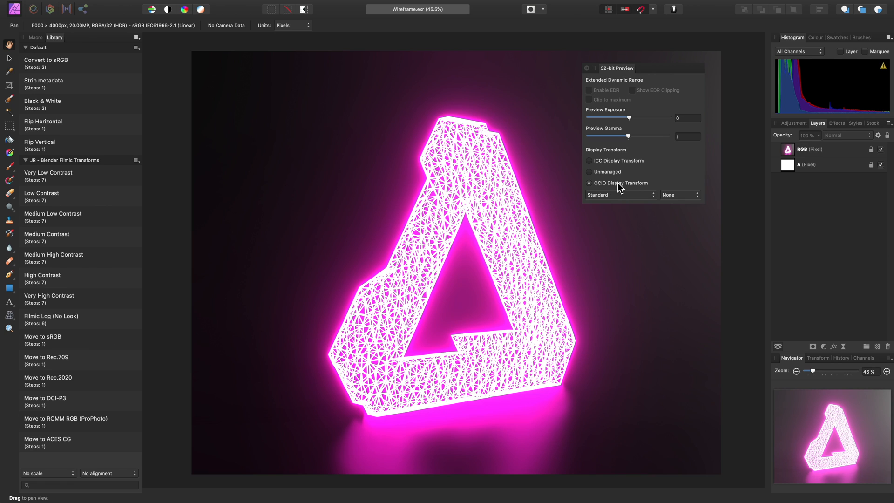
click(588, 160)
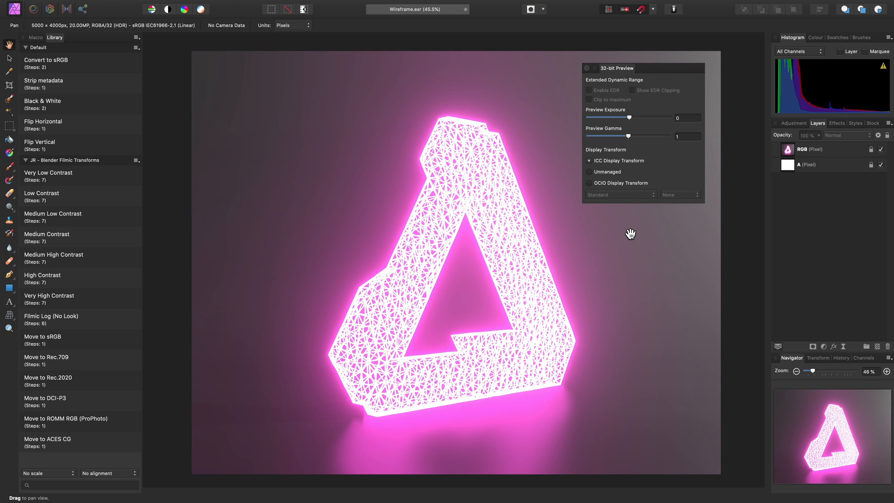
mouse_move(618, 187)
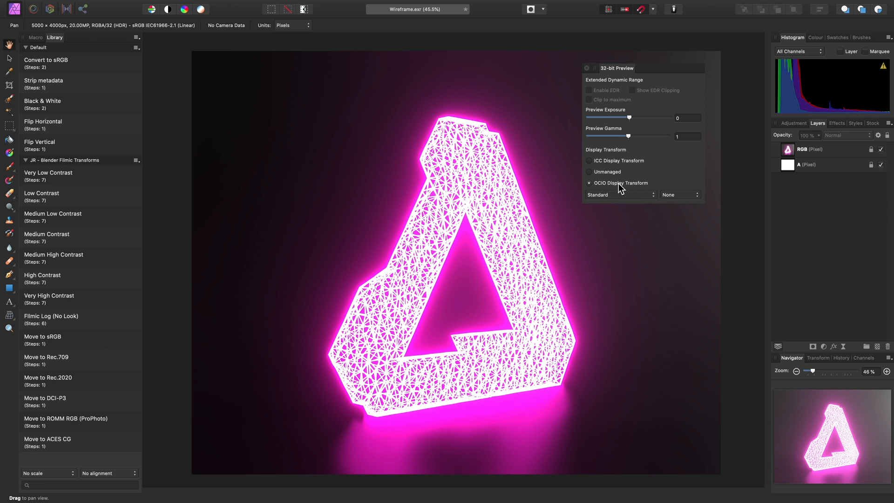
click(589, 172)
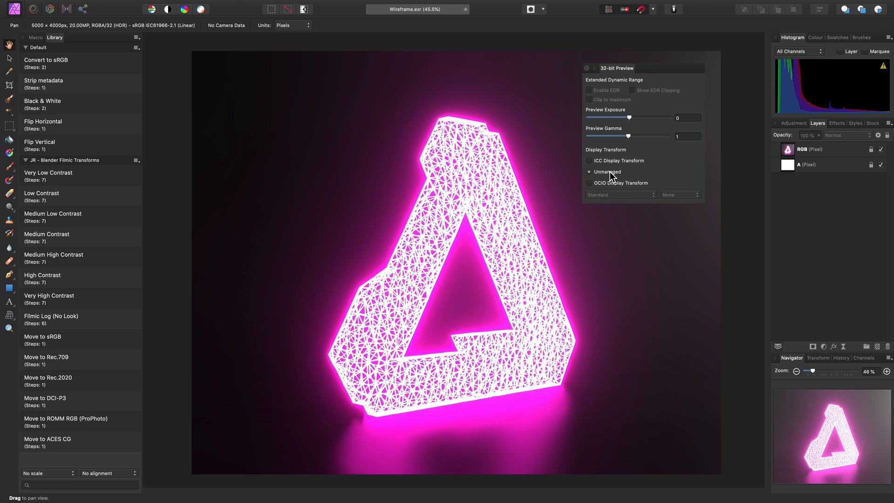
mouse_move(429, 237)
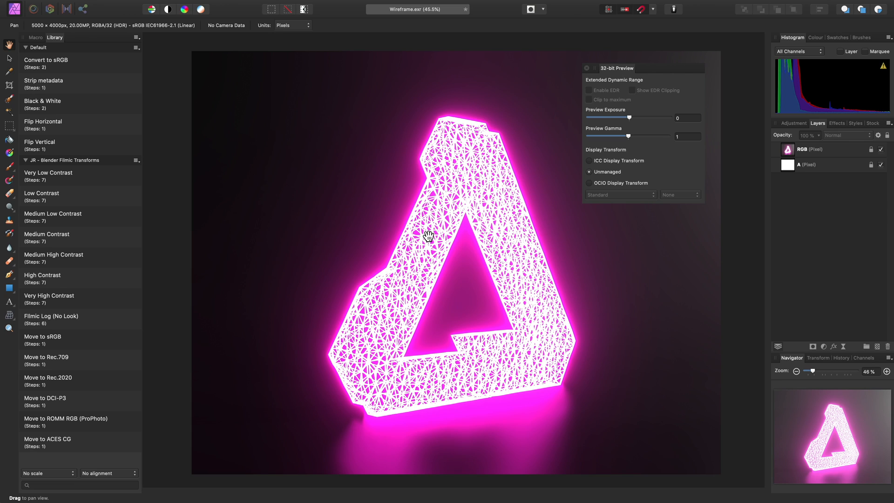
mouse_move(525, 217)
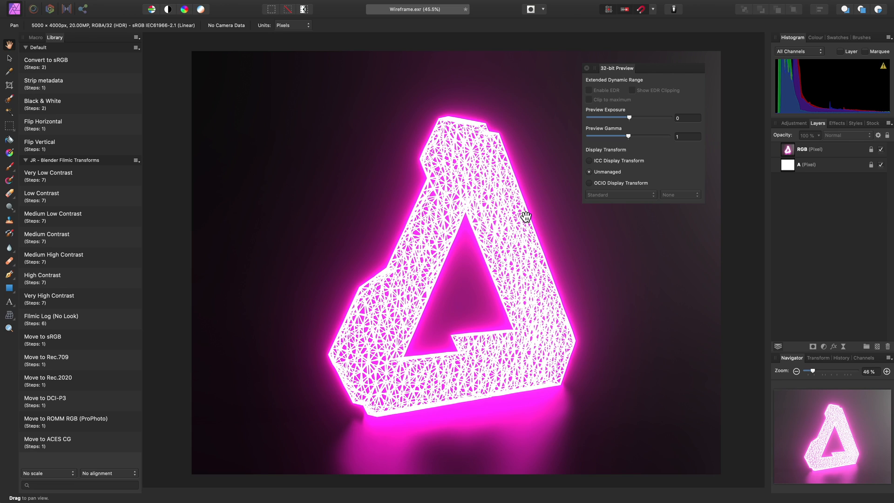
mouse_move(631, 190)
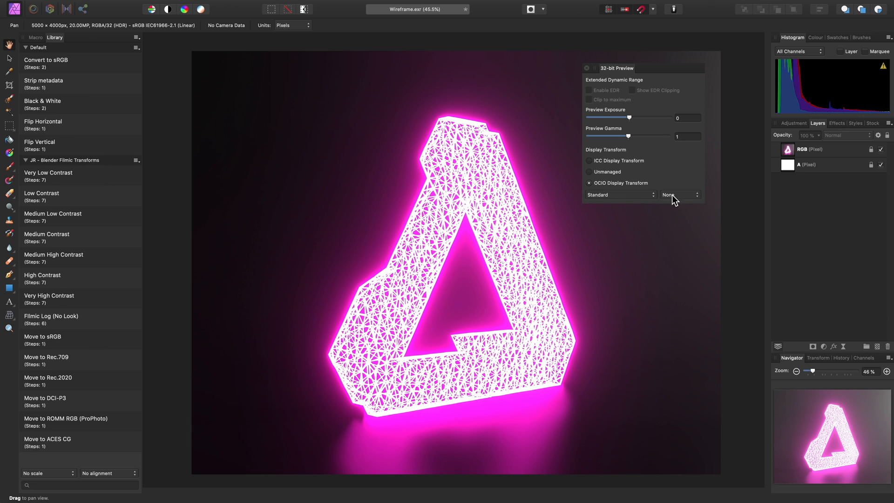
- Set the OCIO preview to the sRGB view with Filmic, then return to ICC Display Transform
click(676, 194)
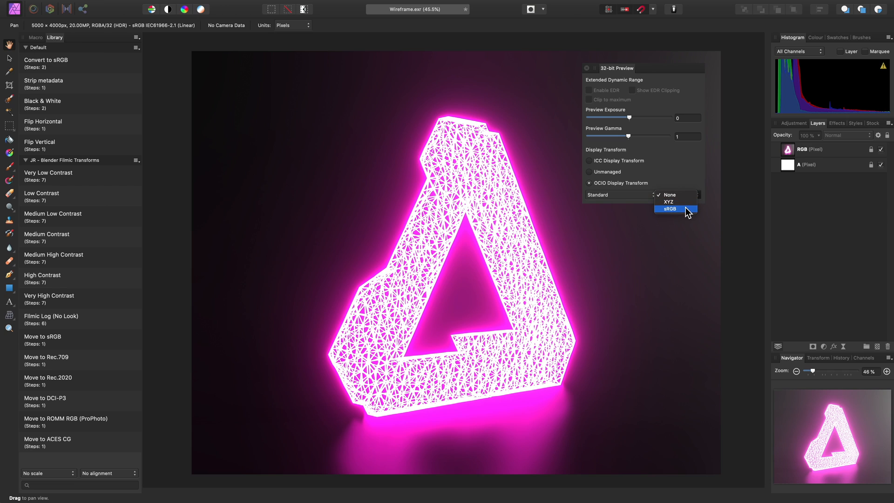
click(669, 208)
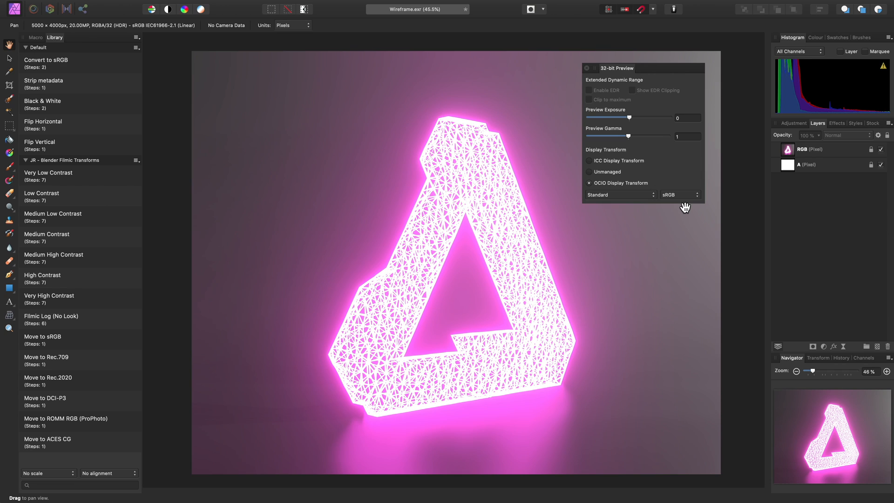
click(620, 194)
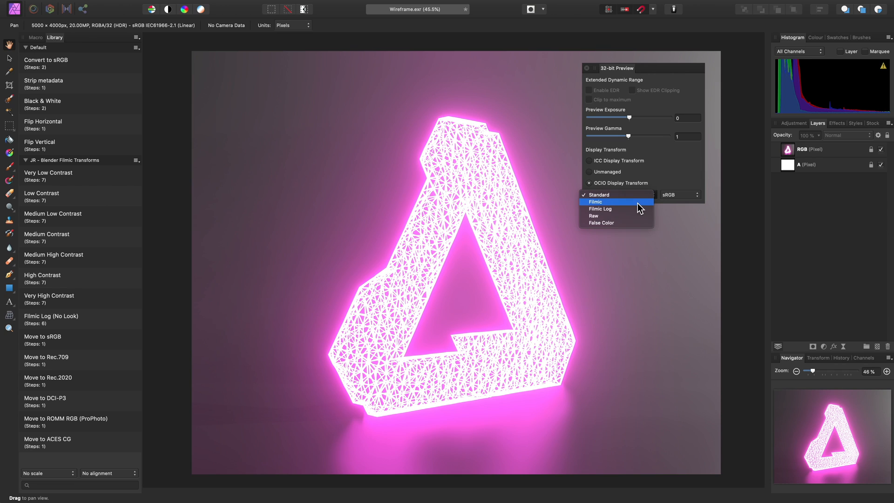
click(596, 201)
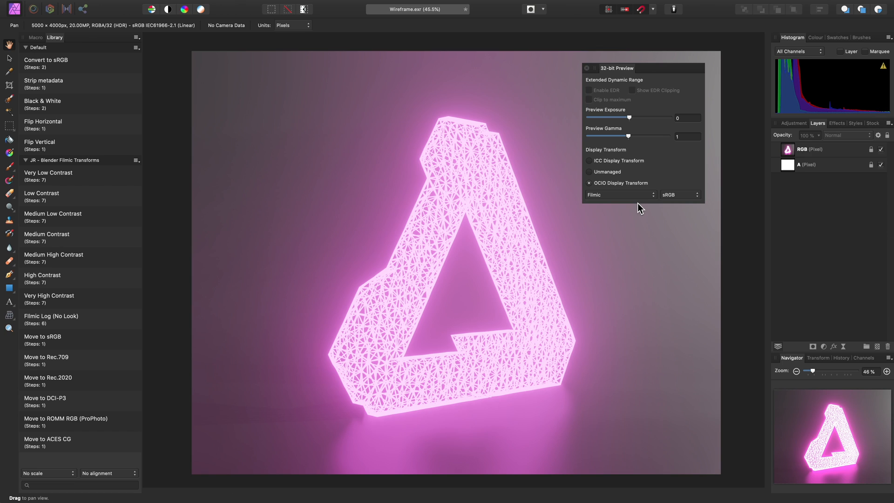
mouse_move(643, 204)
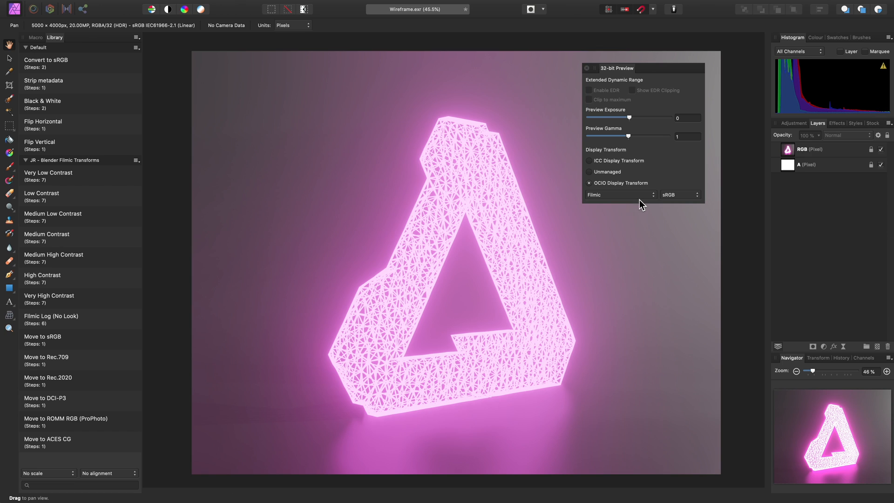
click(588, 160)
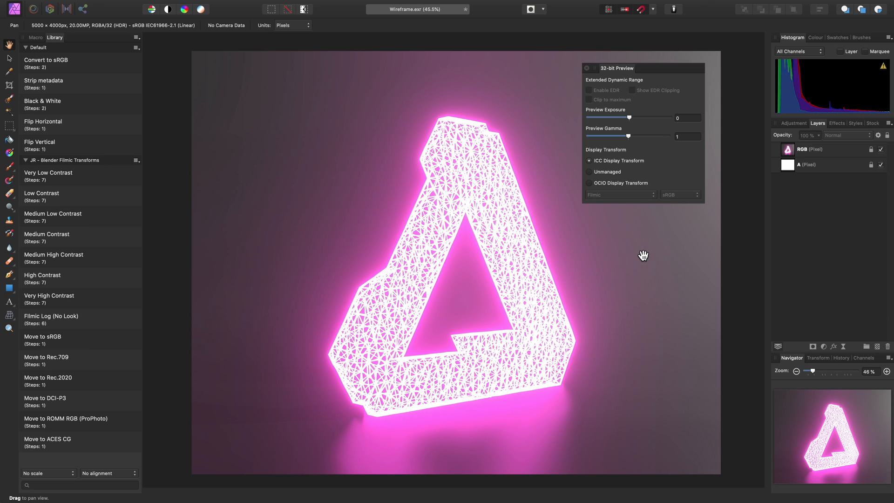
- Convert the Wireframe document to RGB/16 via Document > Convert Format
click(150, 5)
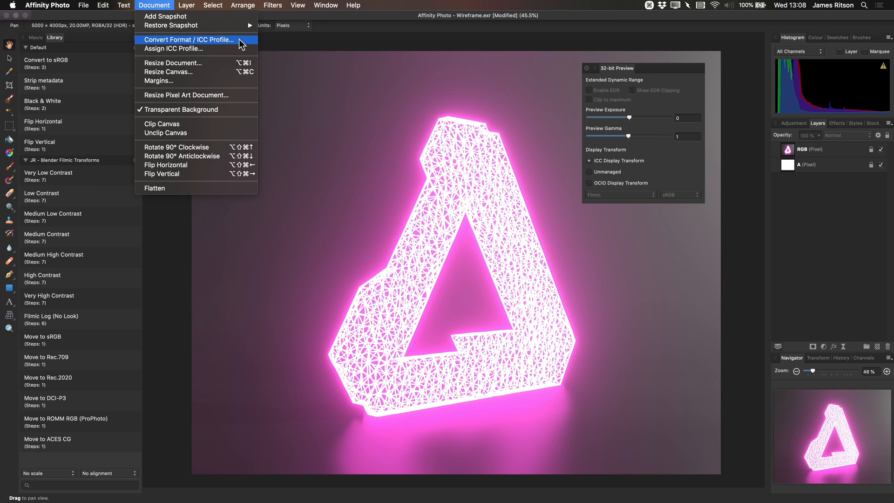
click(190, 39)
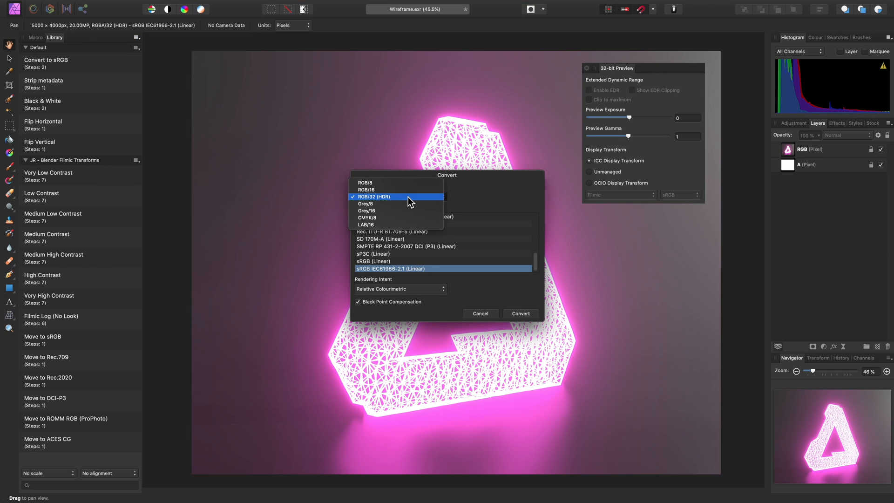
mouse_move(408, 192)
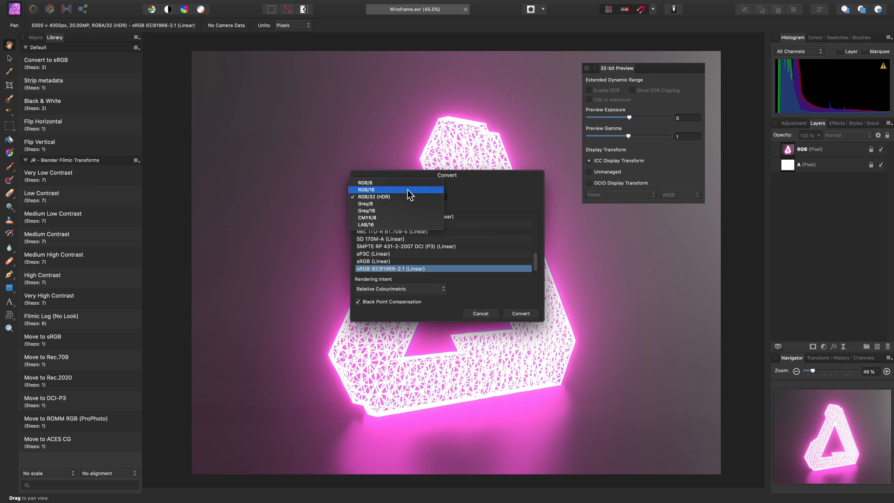
click(367, 190)
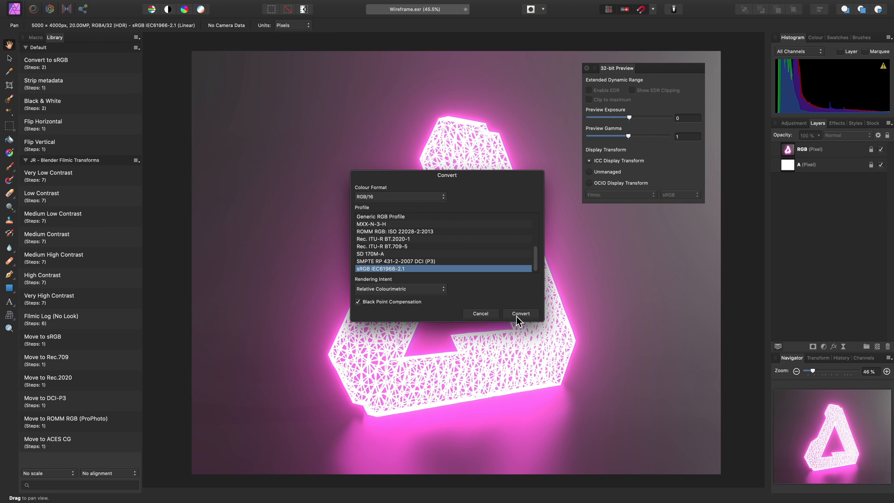
click(520, 313)
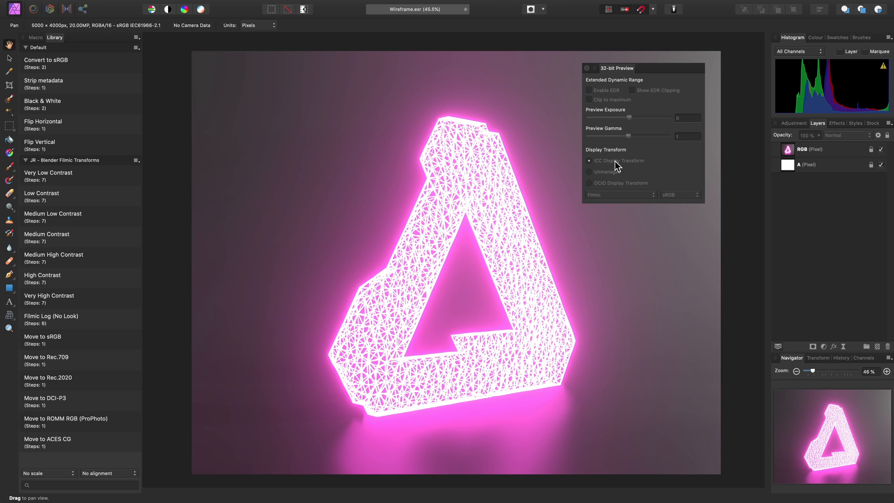
mouse_move(597, 164)
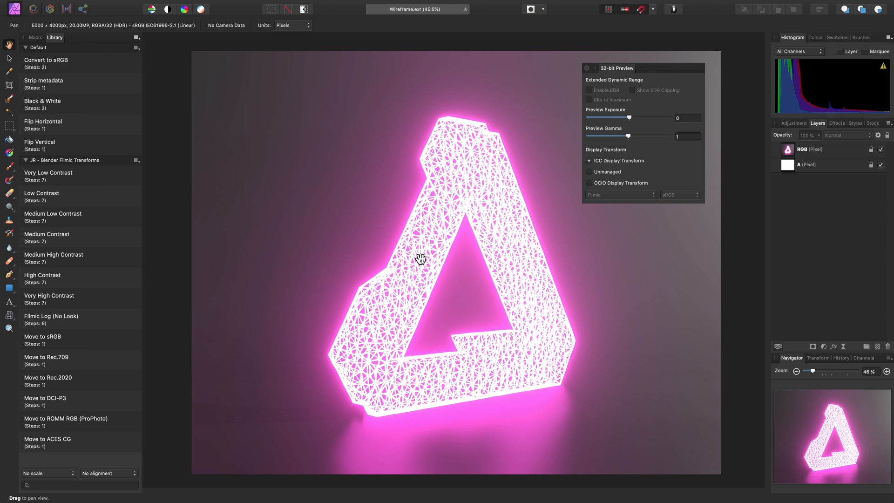
mouse_move(609, 224)
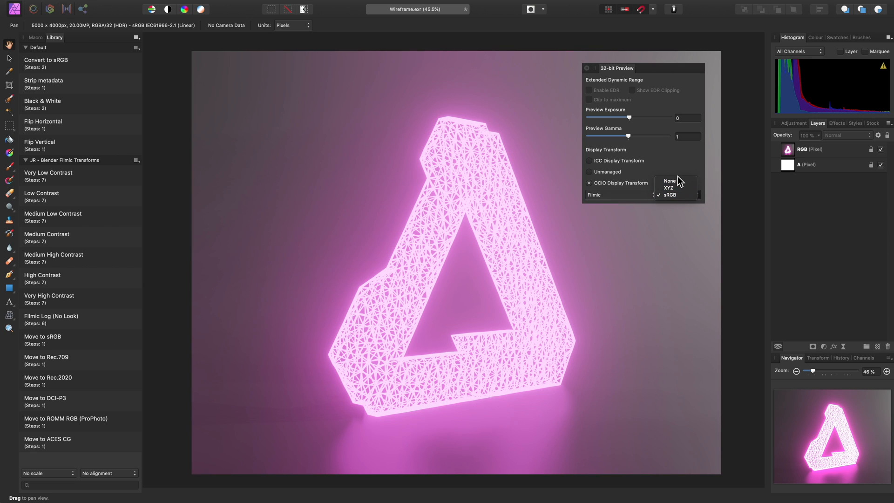
- Set OCIO device to None, try Unmanaged and an undone RGB/16 conversion, then settle on ICC Display Transform
click(669, 181)
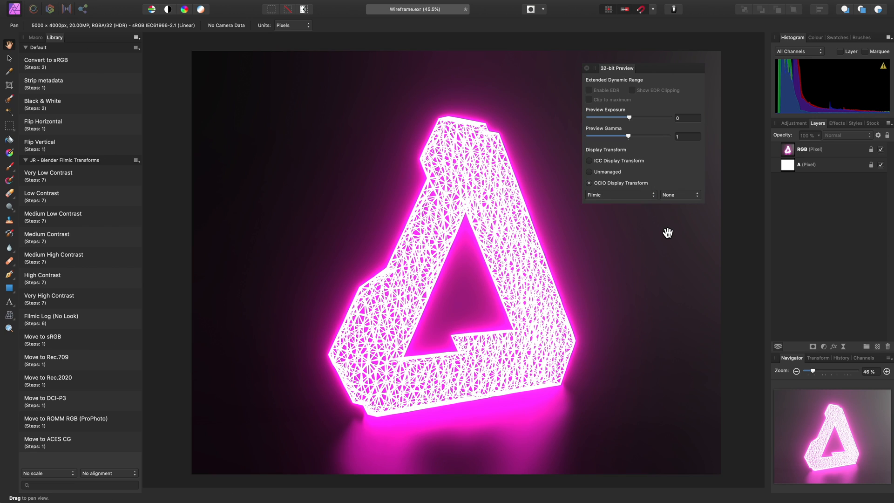
click(588, 172)
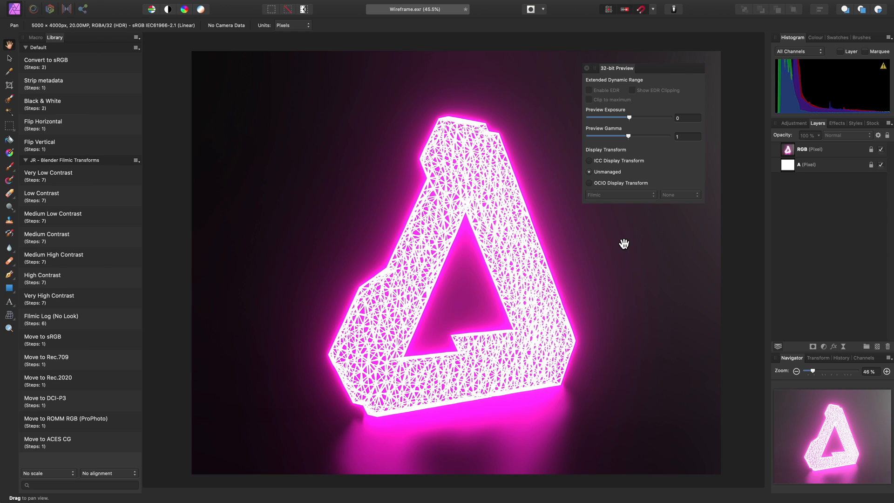
mouse_move(459, 237)
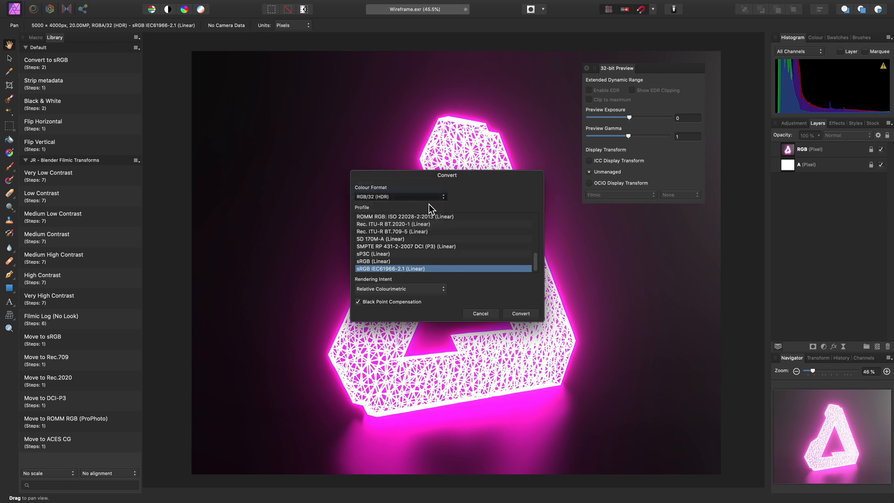
click(400, 196)
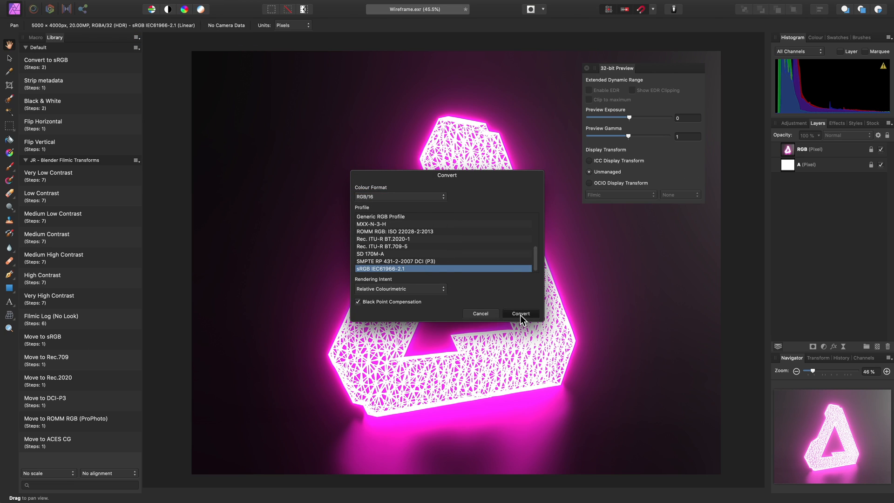
click(520, 313)
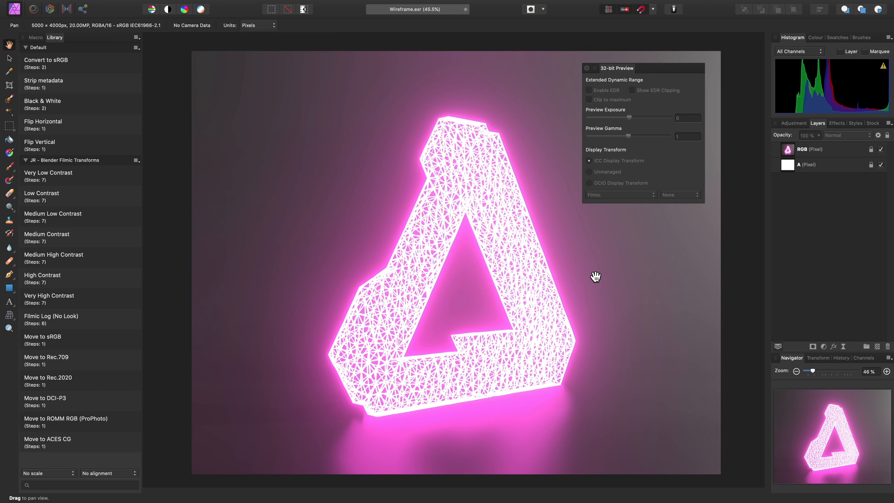
key(Cmd+Z)
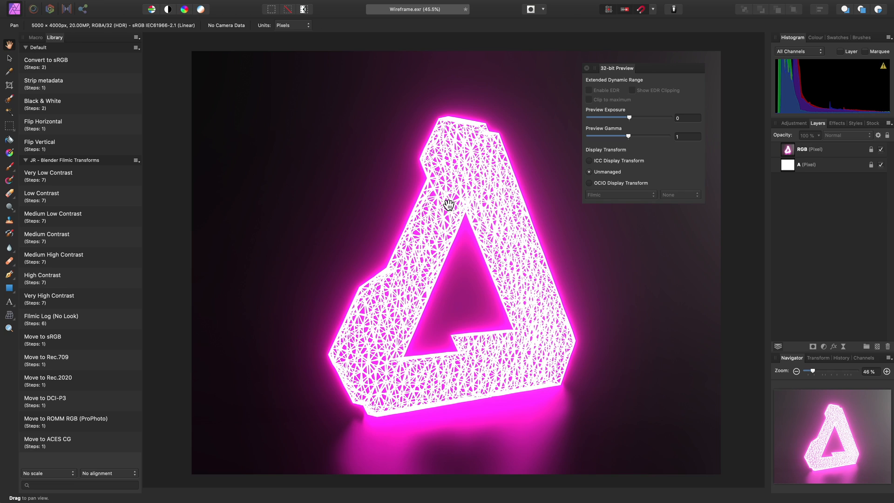
mouse_move(637, 166)
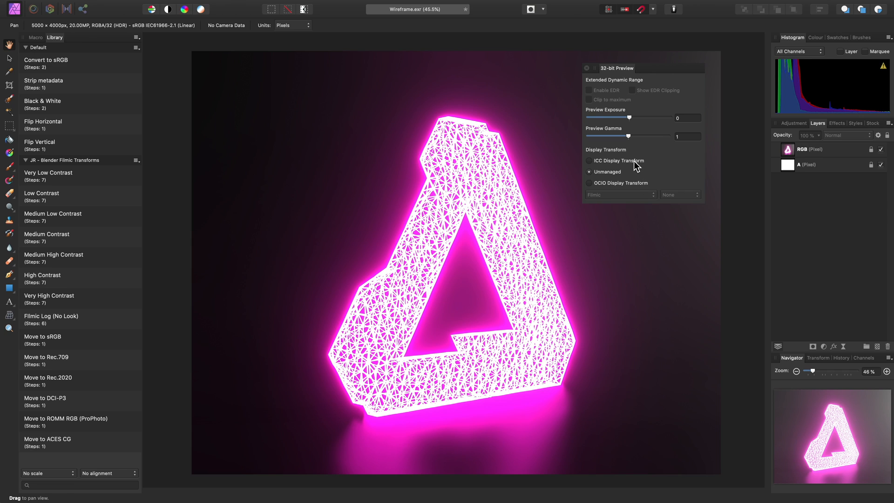
click(589, 160)
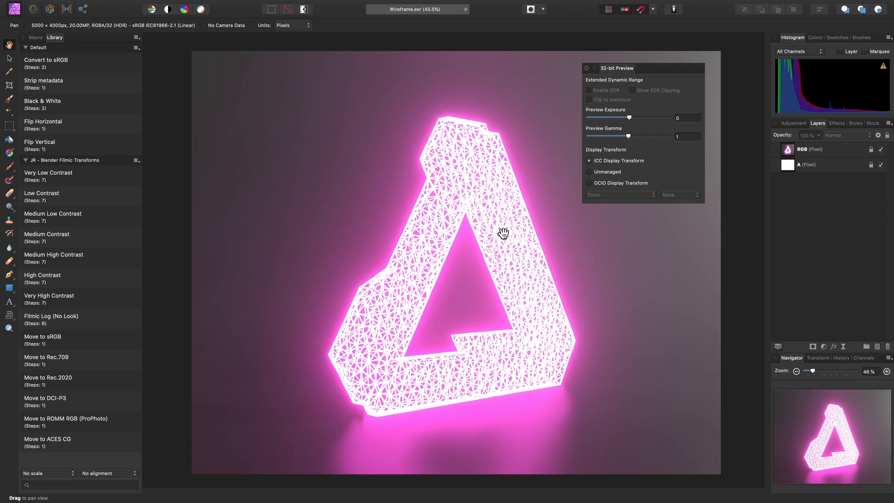
- Close Wireframe, reopen Corridor.exr from recent files and set its preview to ICC Display Transform
key(cmd+w)
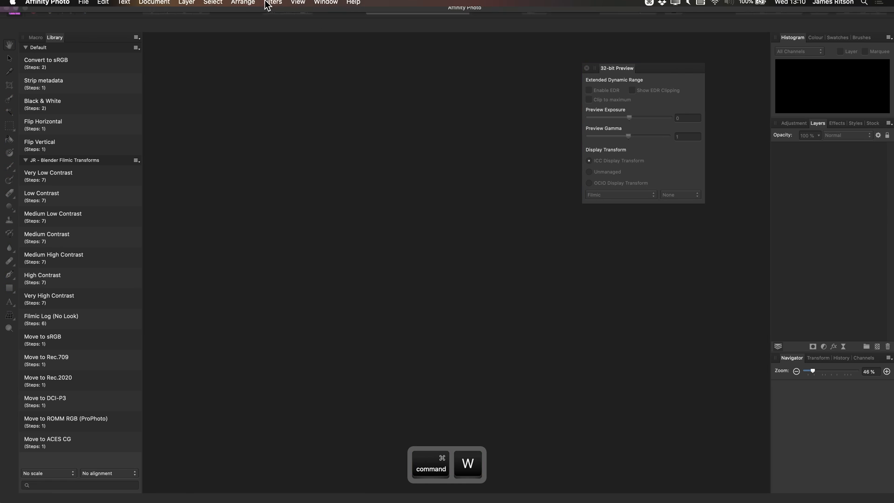
click(85, 5)
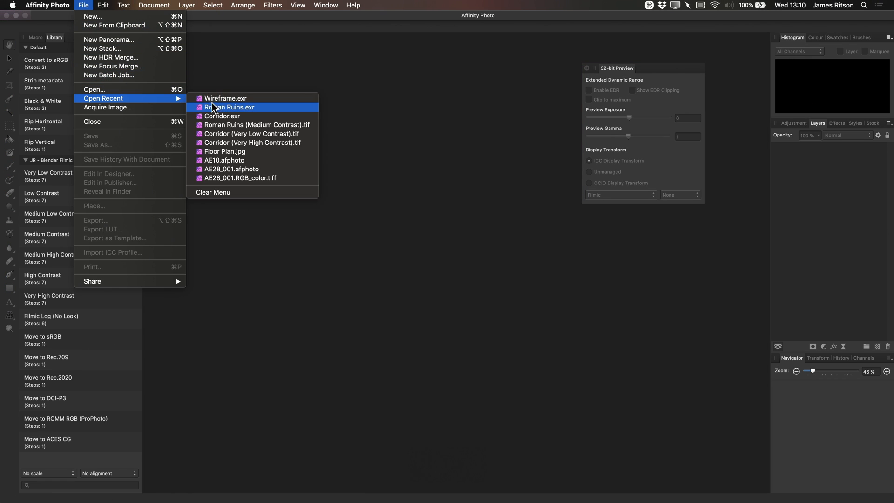
click(227, 108)
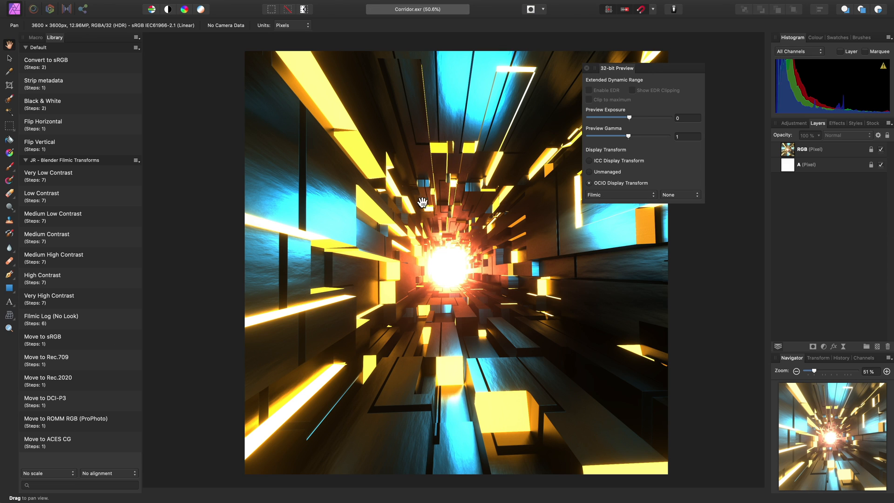
mouse_move(614, 188)
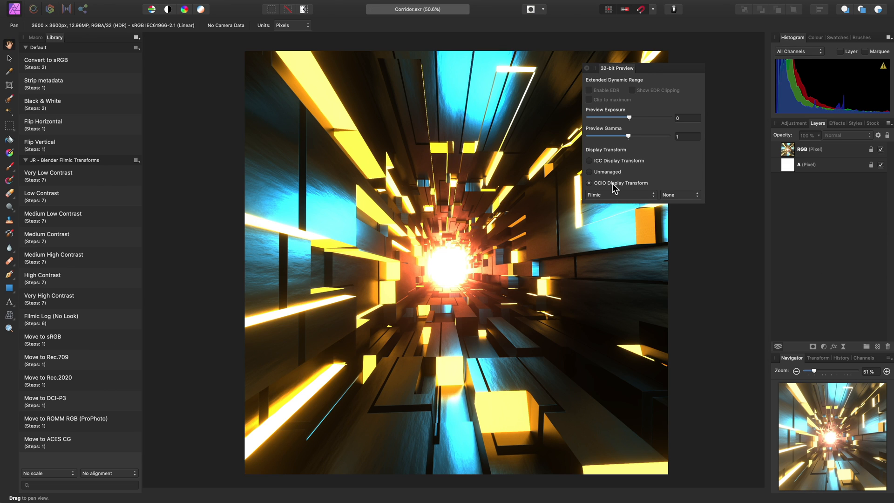
mouse_move(608, 186)
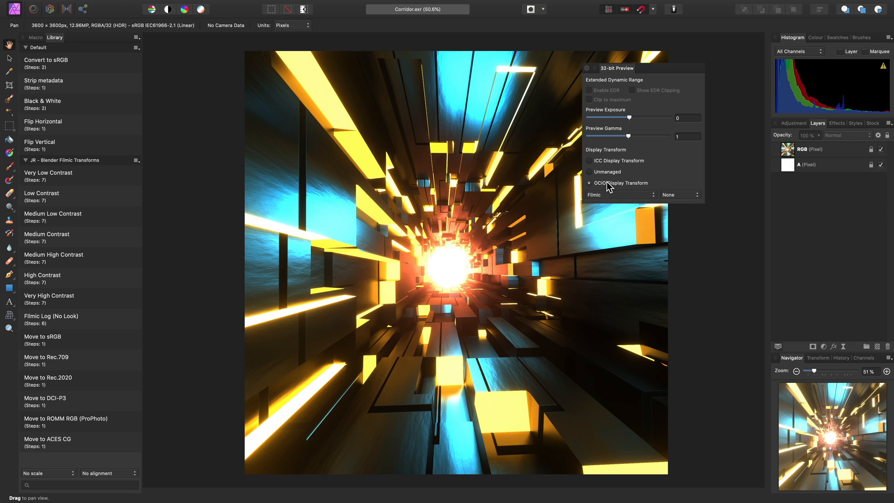
click(589, 161)
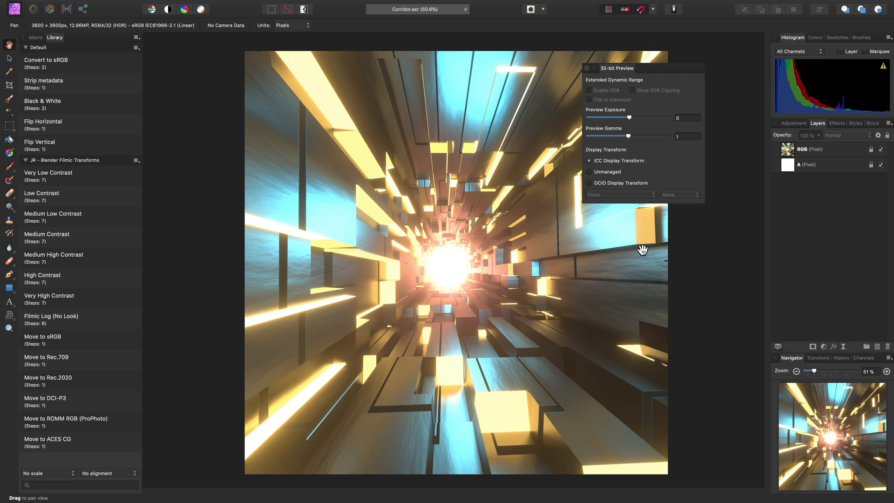
mouse_move(122, 259)
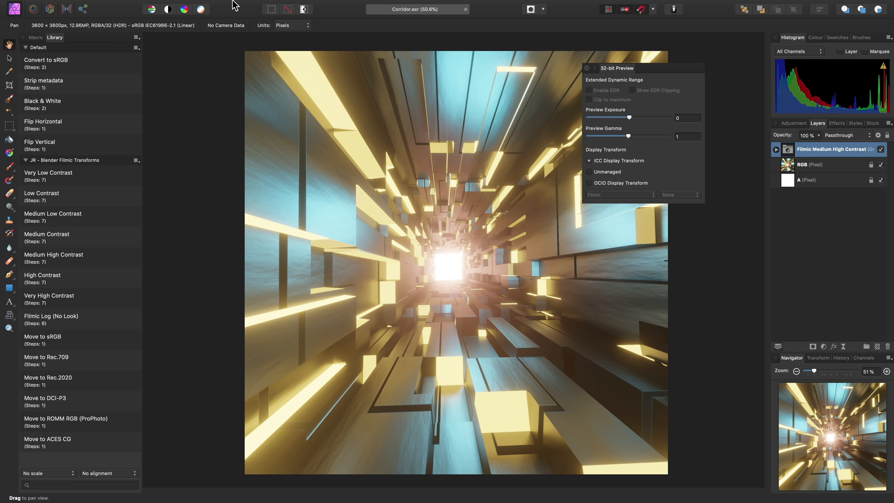
click(80, 4)
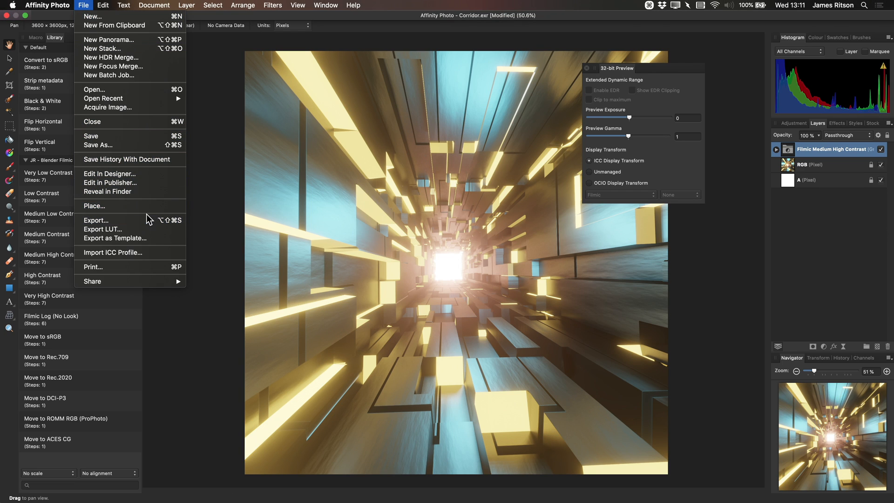
click(96, 220)
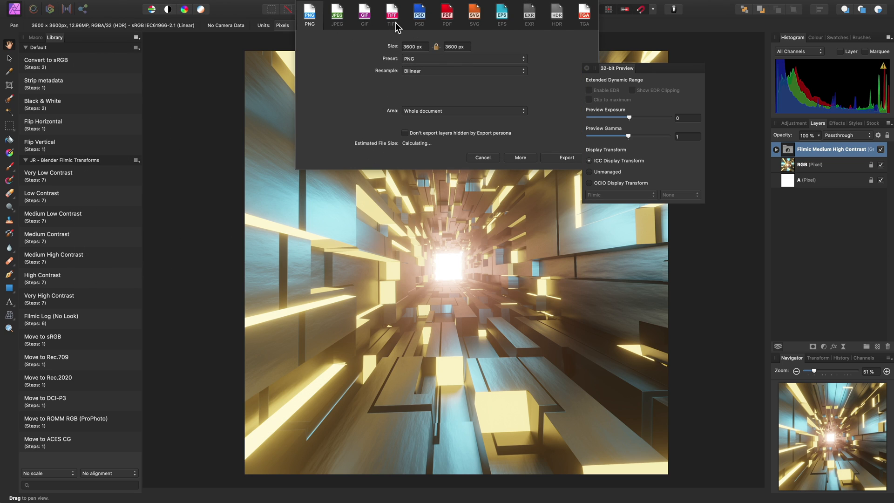
mouse_move(392, 27)
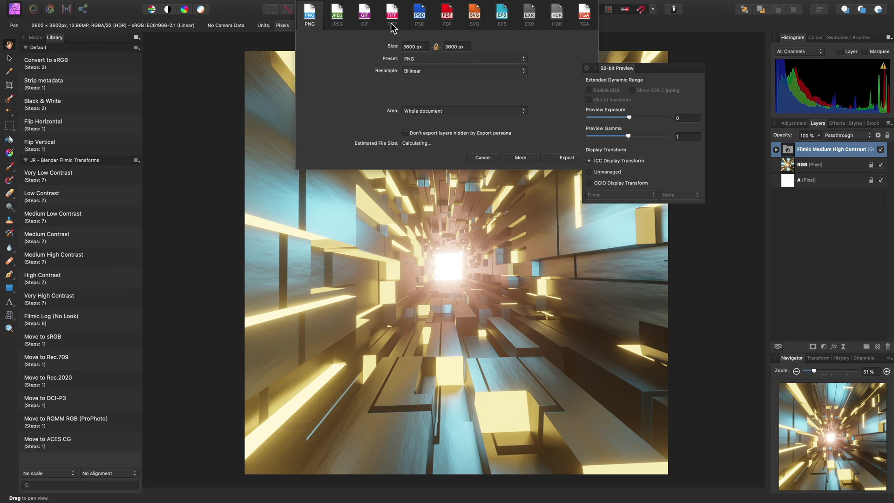
click(483, 158)
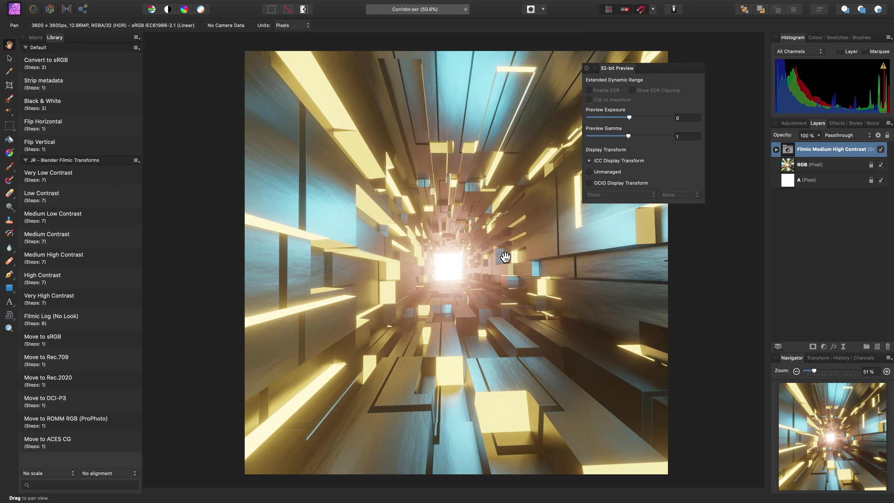
mouse_move(499, 305)
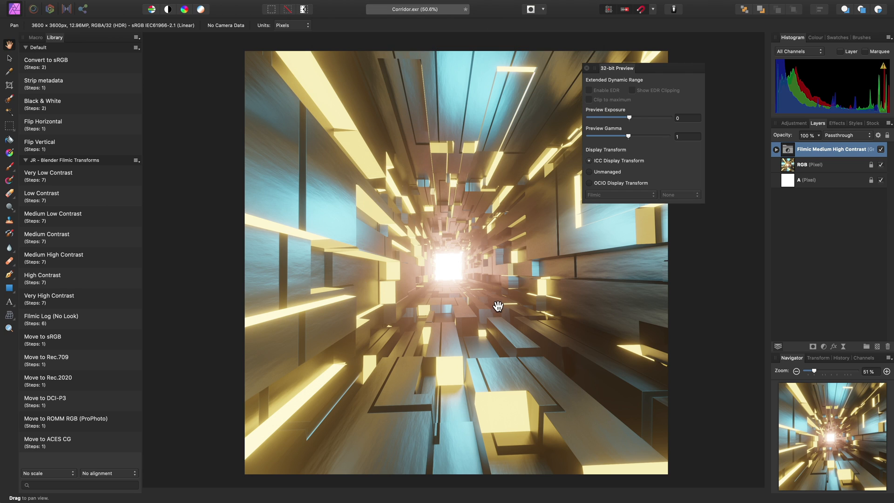